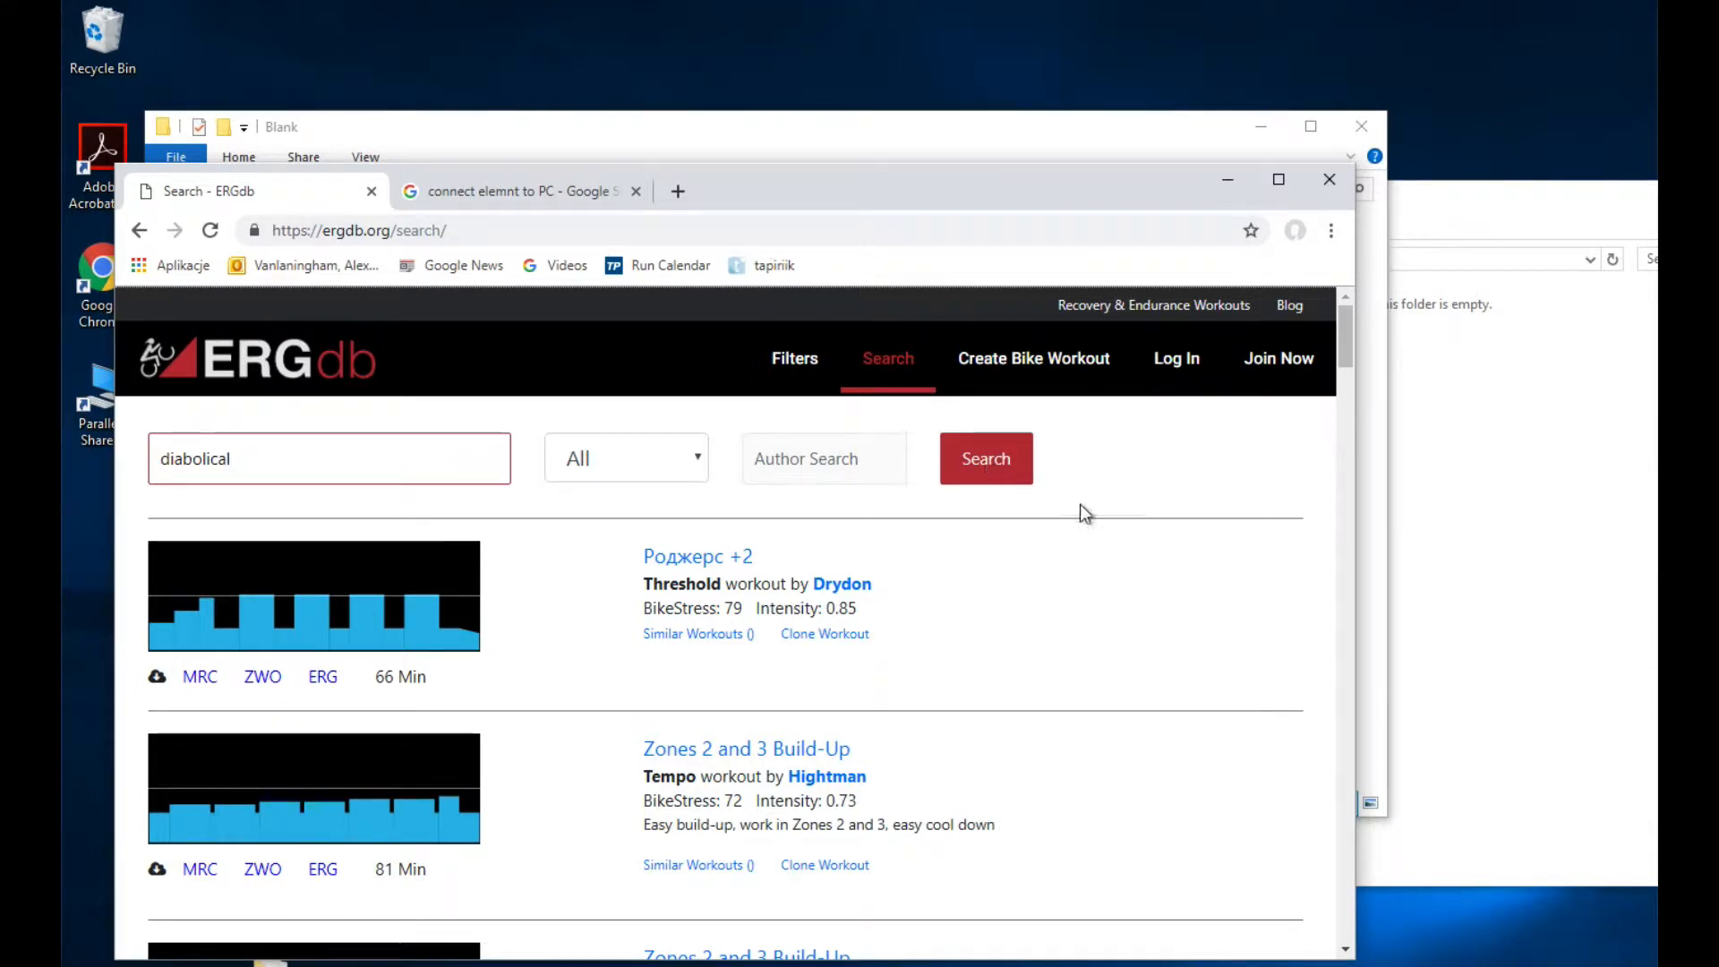
Search ergdb.org for 'diabolical' and download the Diabolical 4hrs workout as an MRC file
click(985, 458)
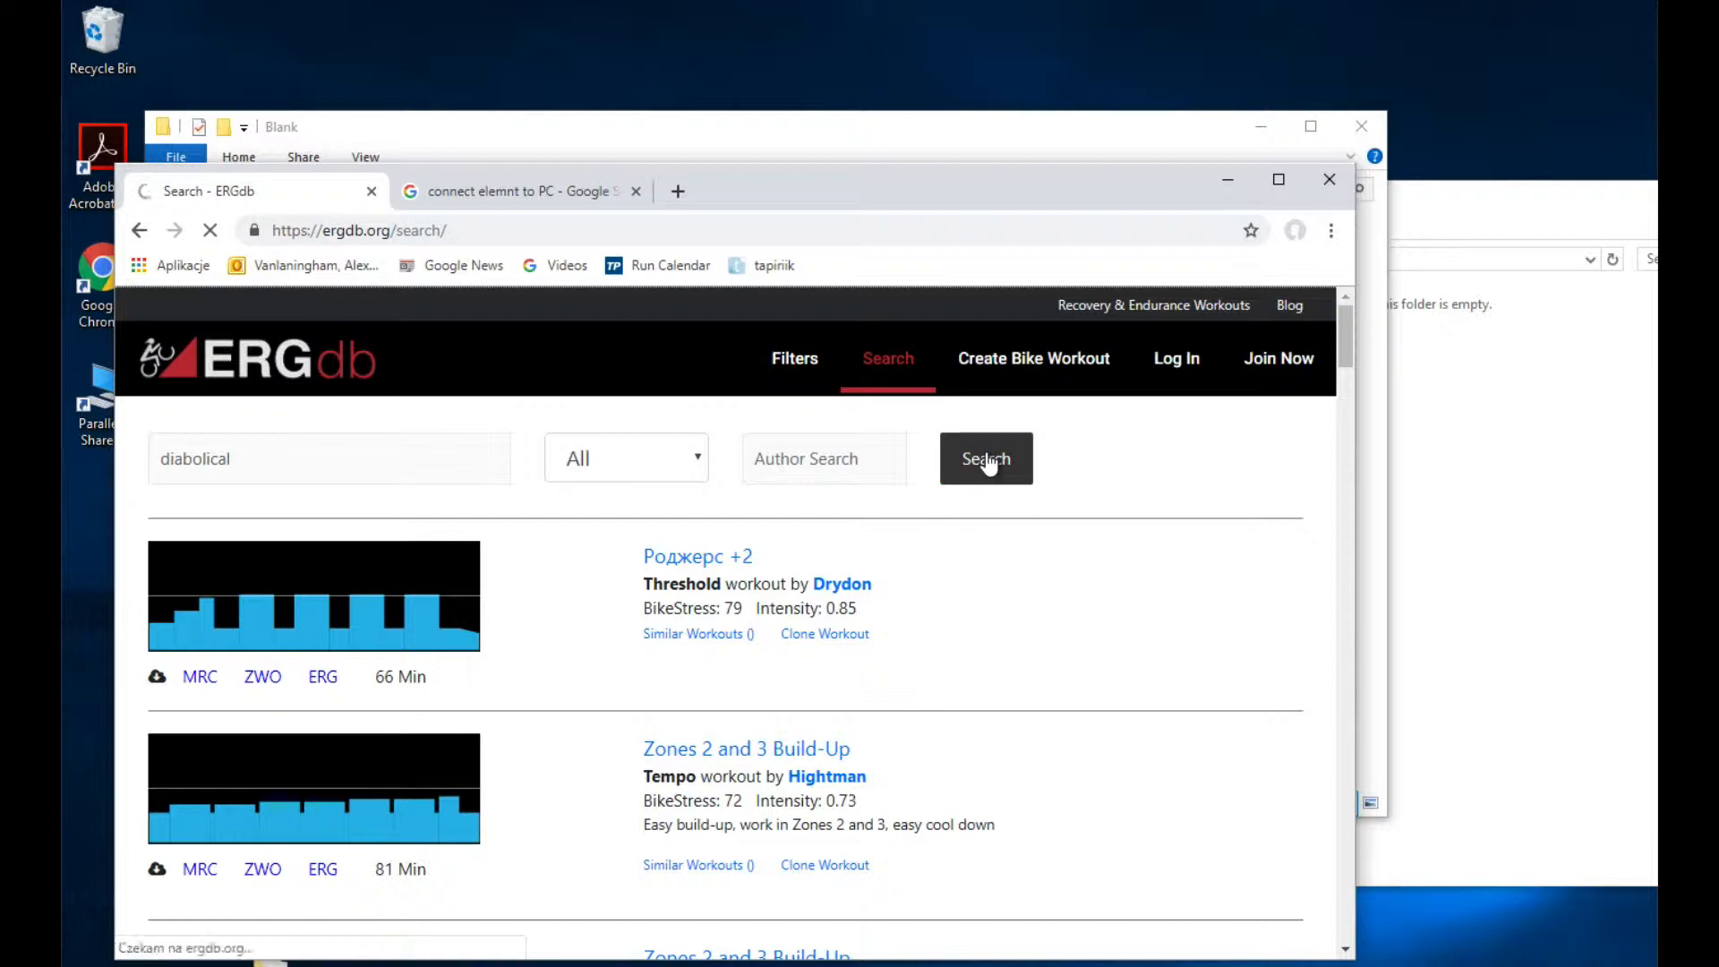
click(985, 459)
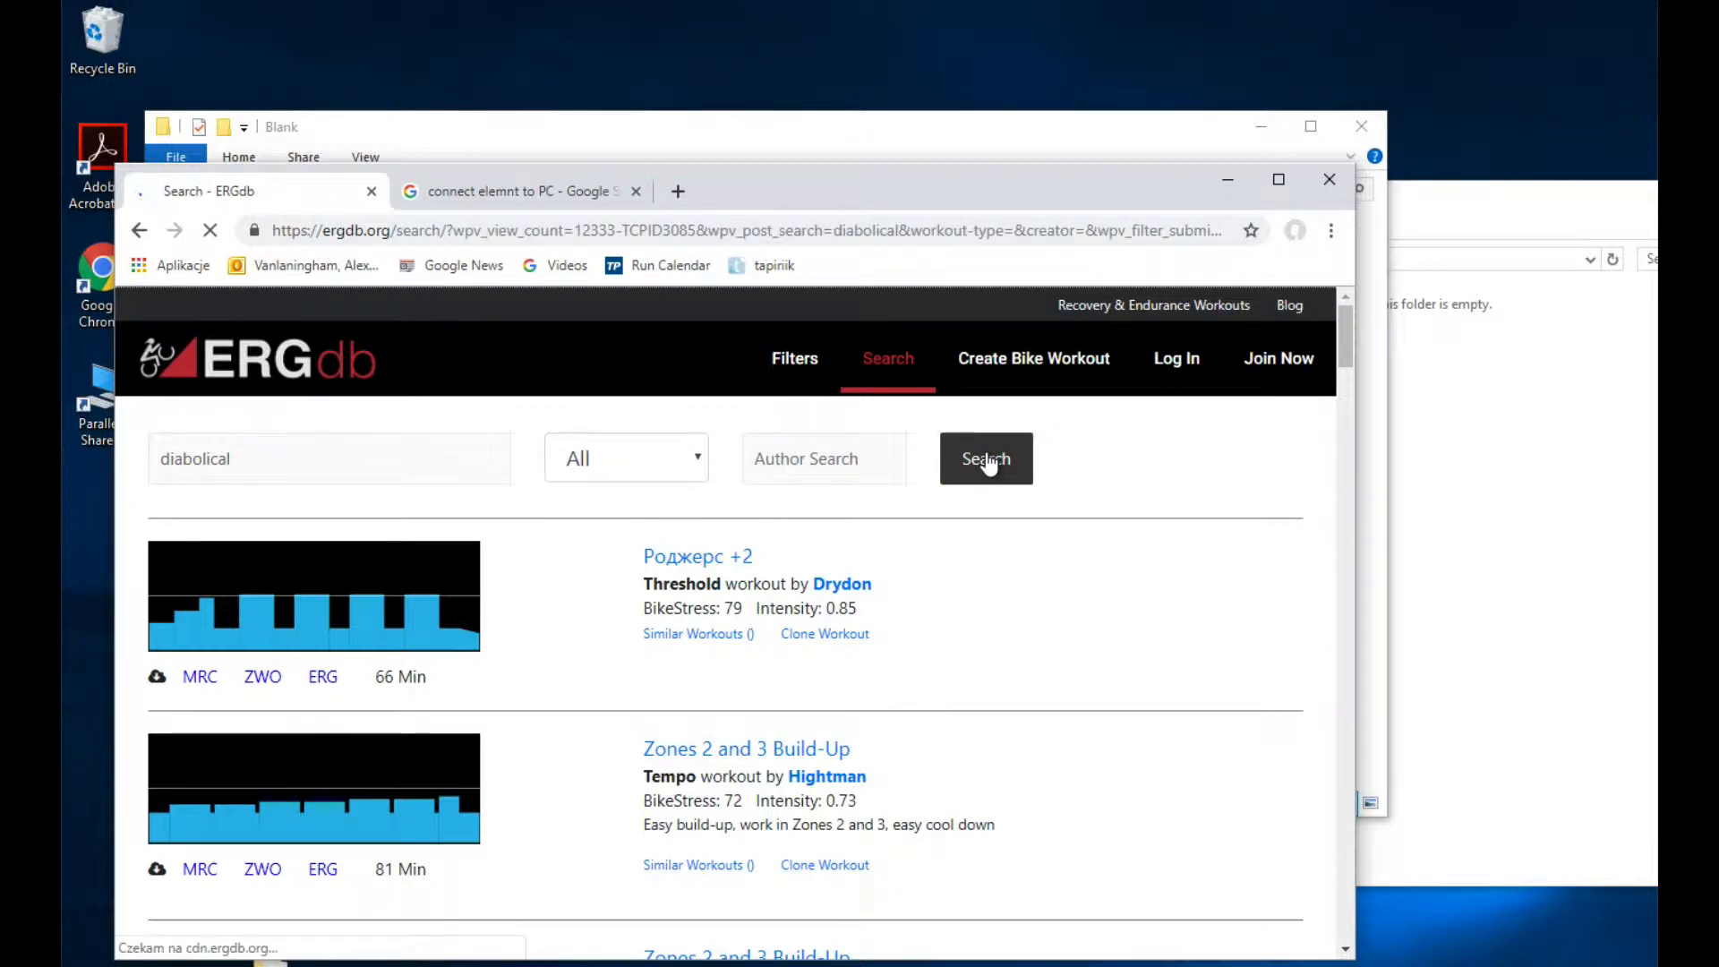
click(984, 458)
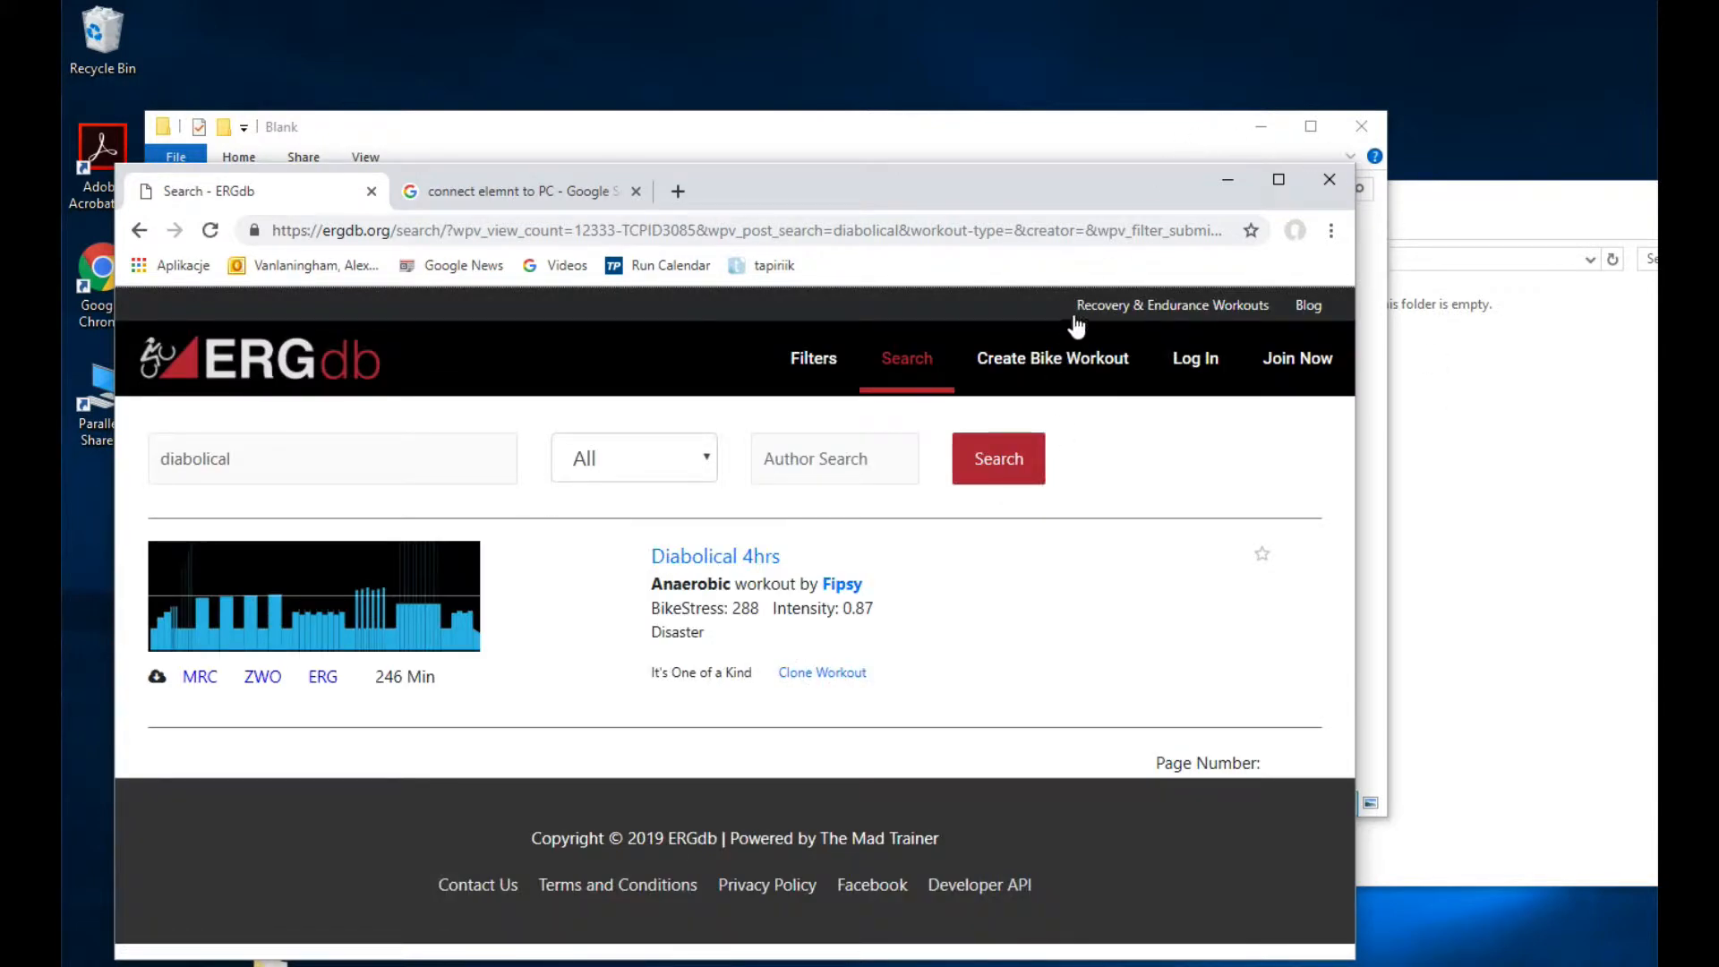
mouse_move(736, 567)
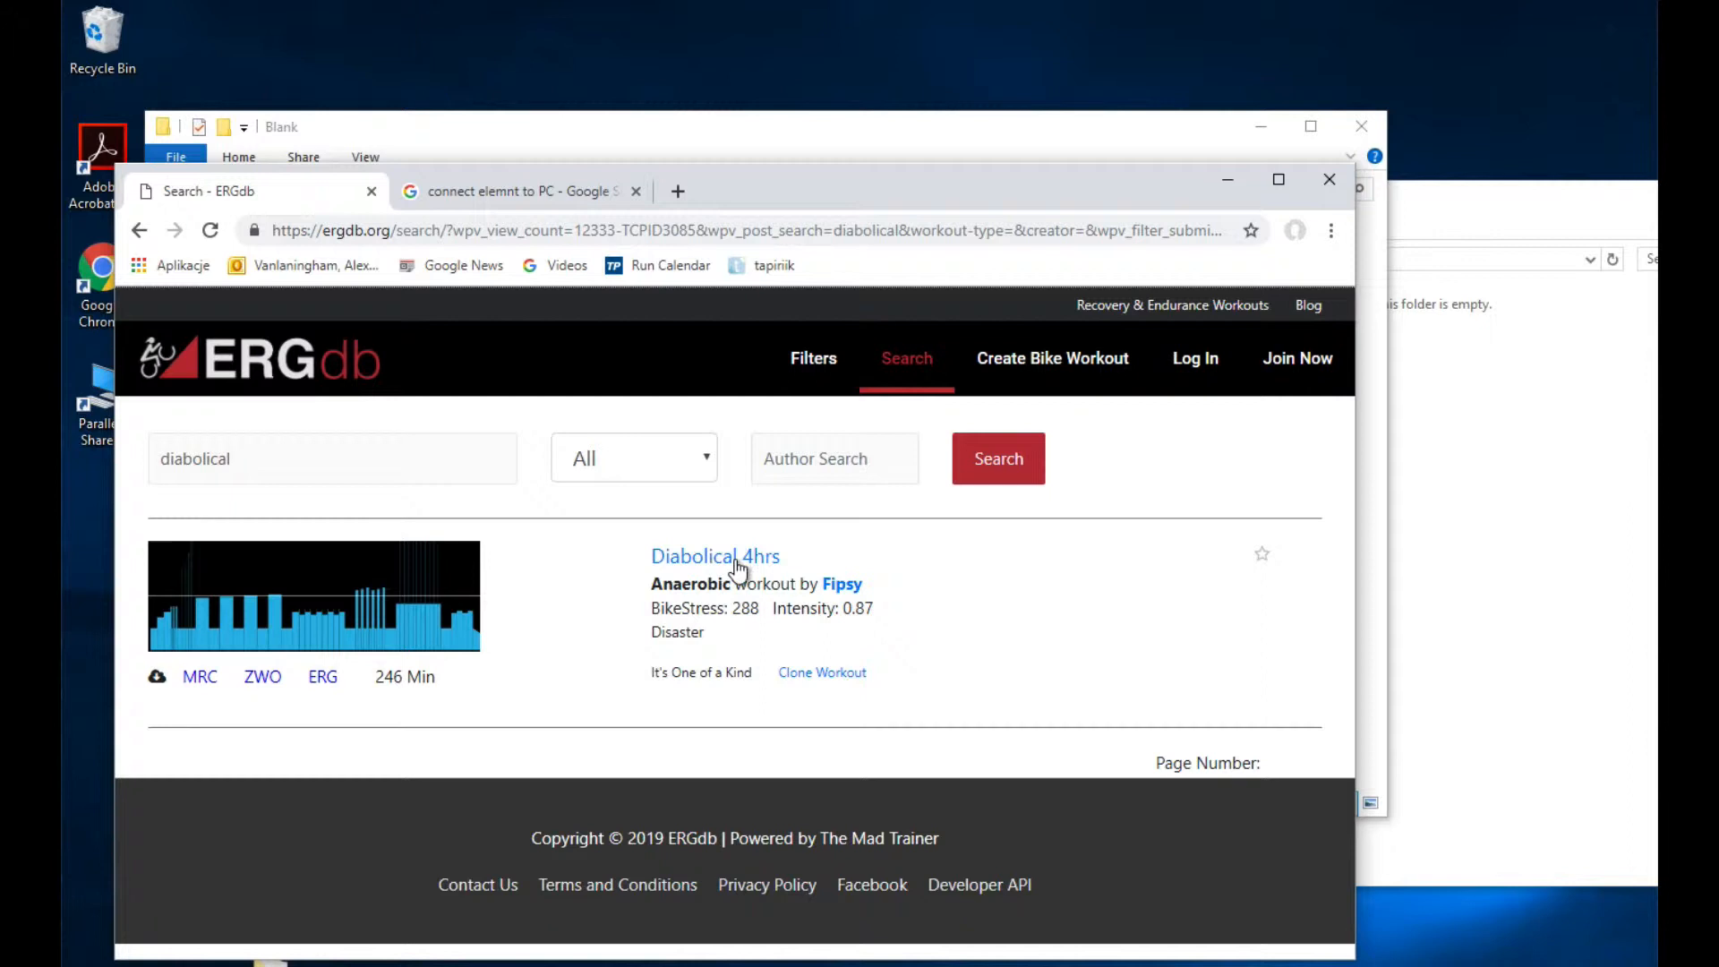
mouse_move(198, 682)
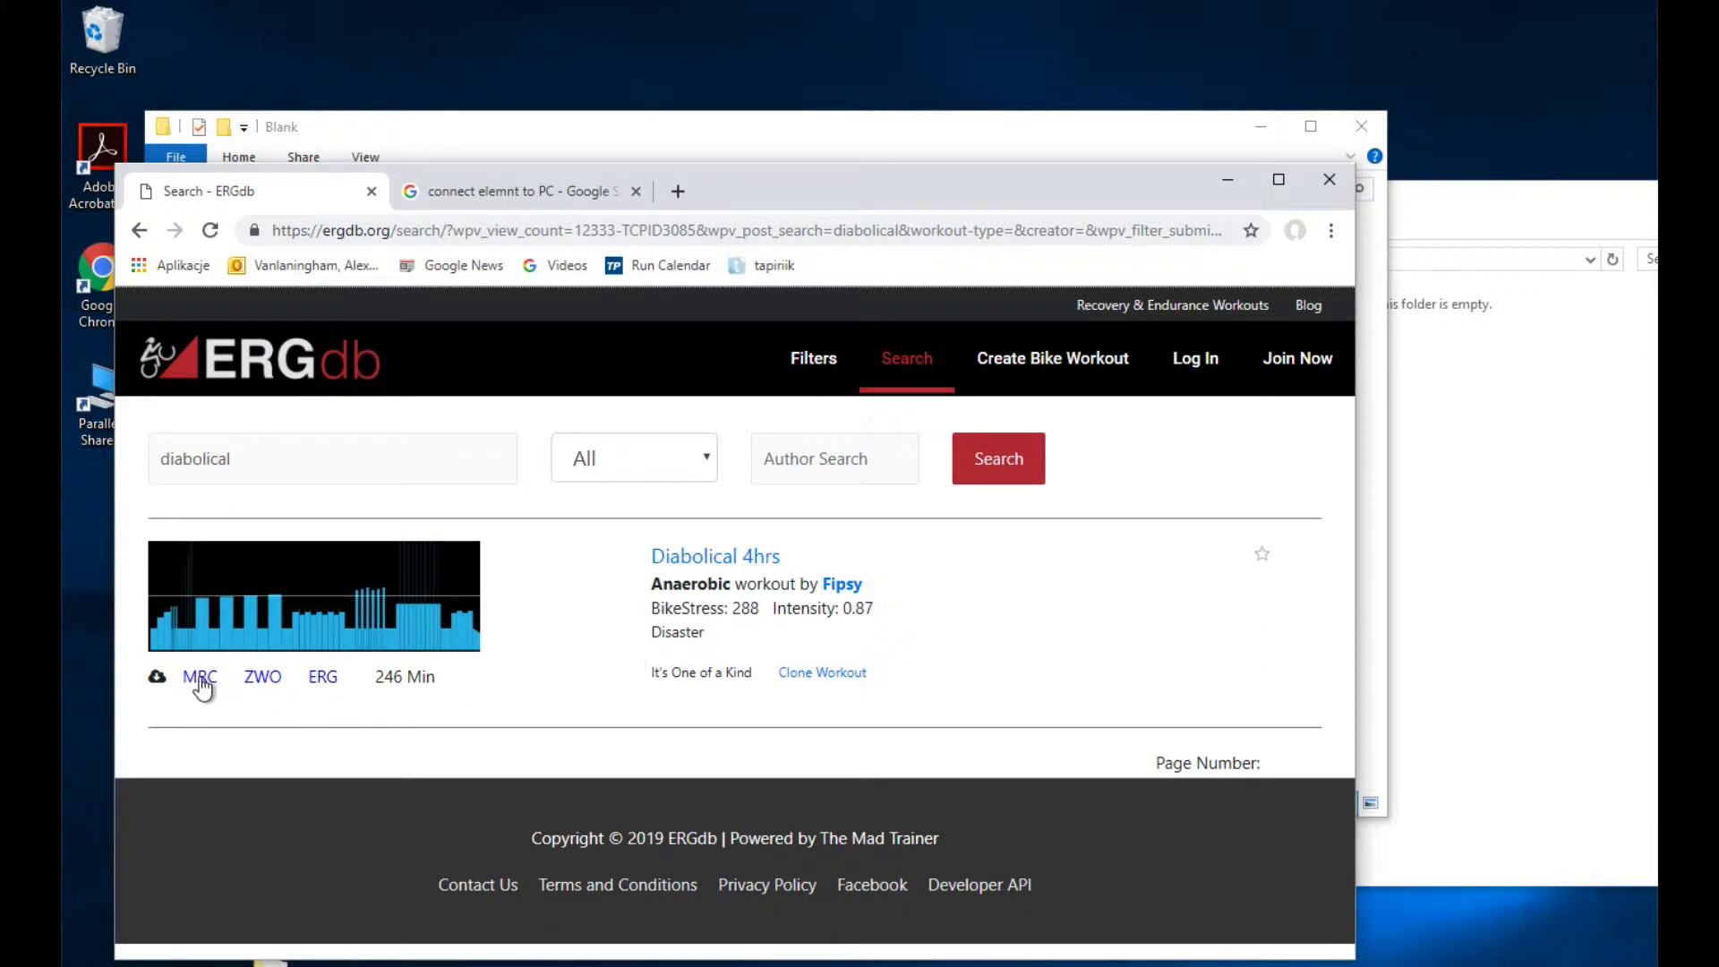
click(198, 677)
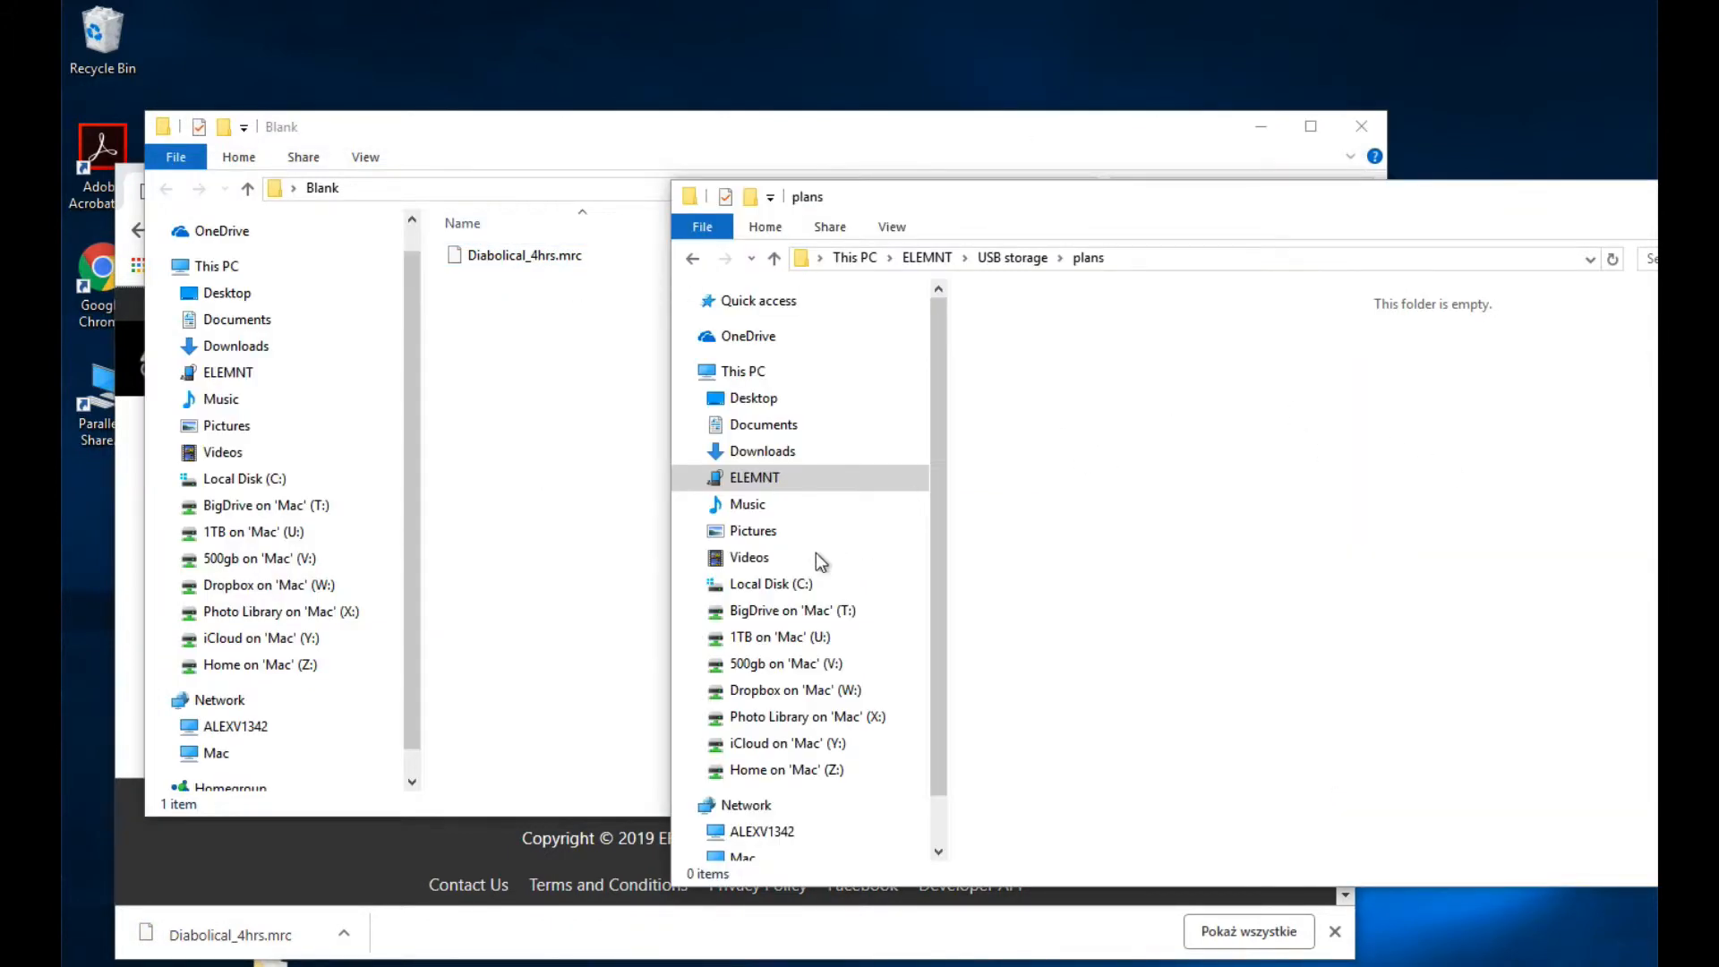
mouse_move(883, 399)
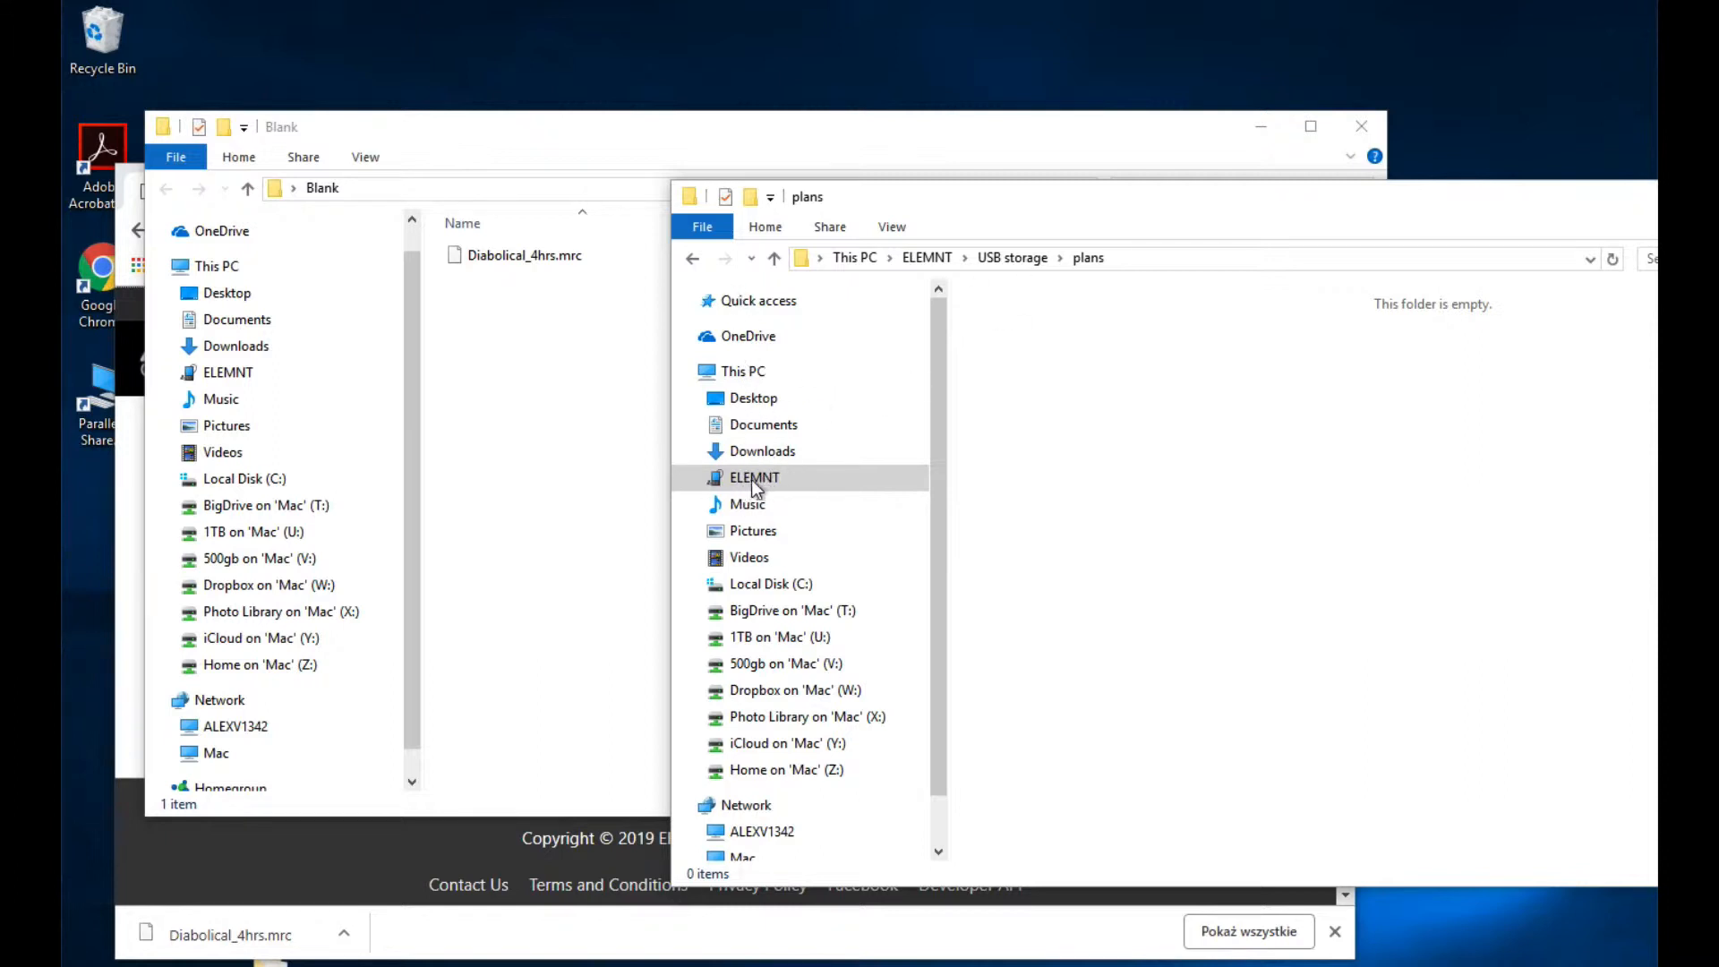
mouse_move(770, 480)
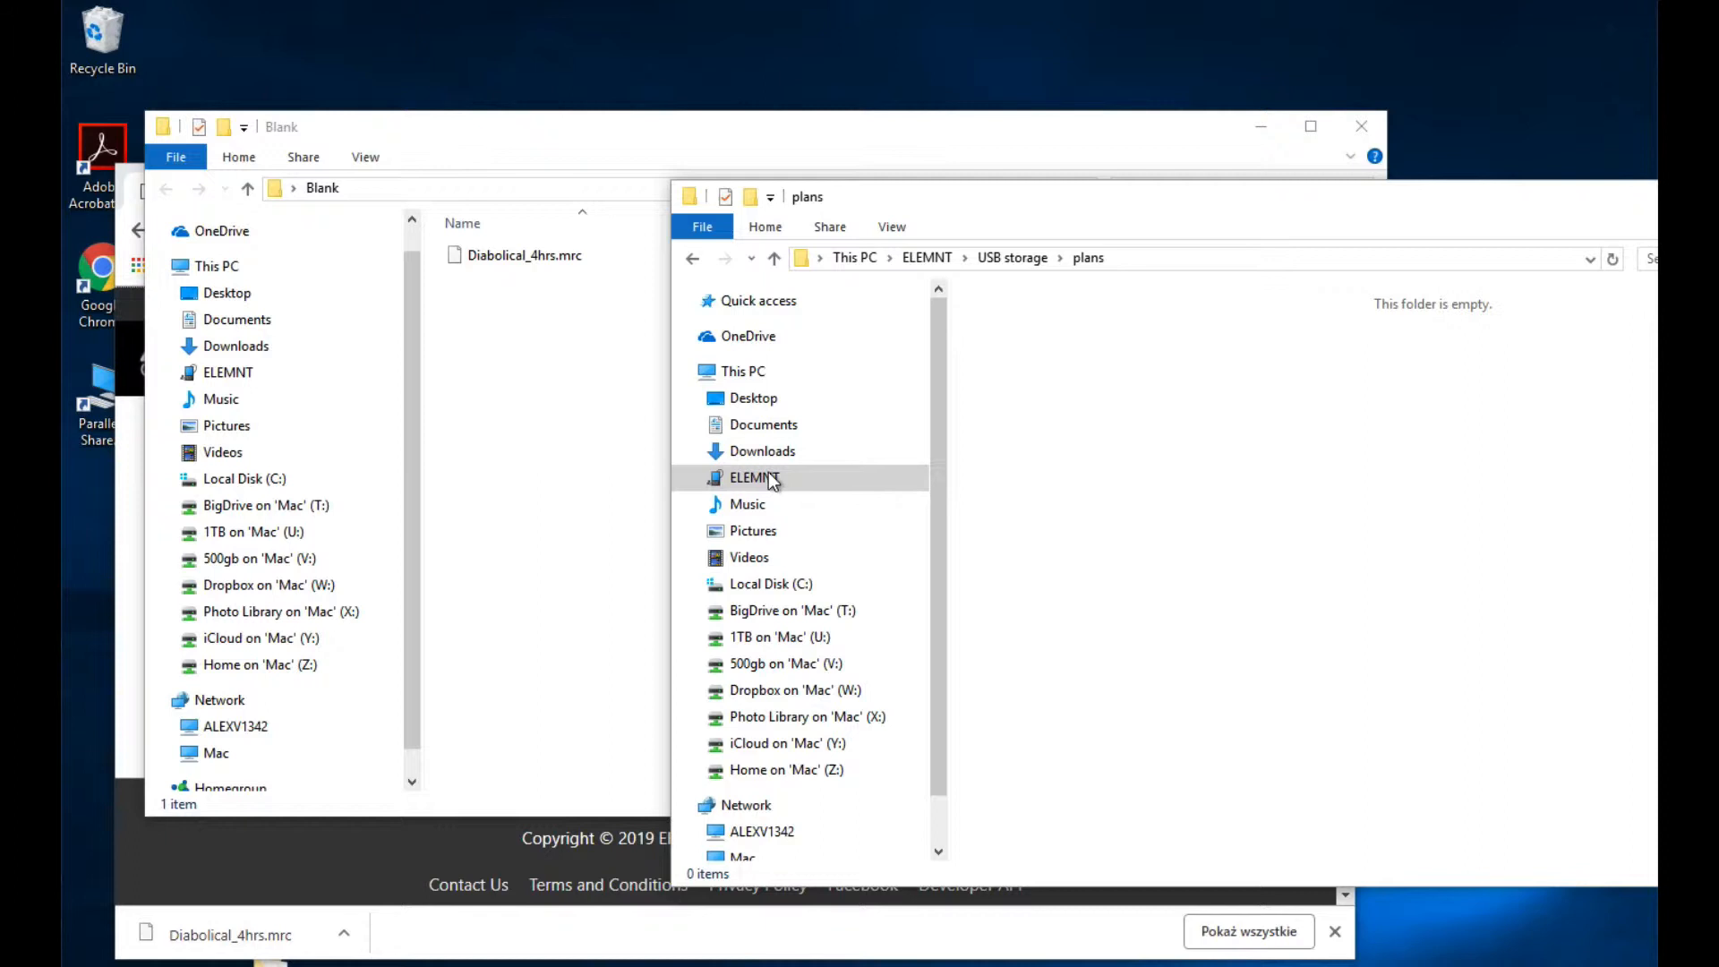
mouse_move(999, 320)
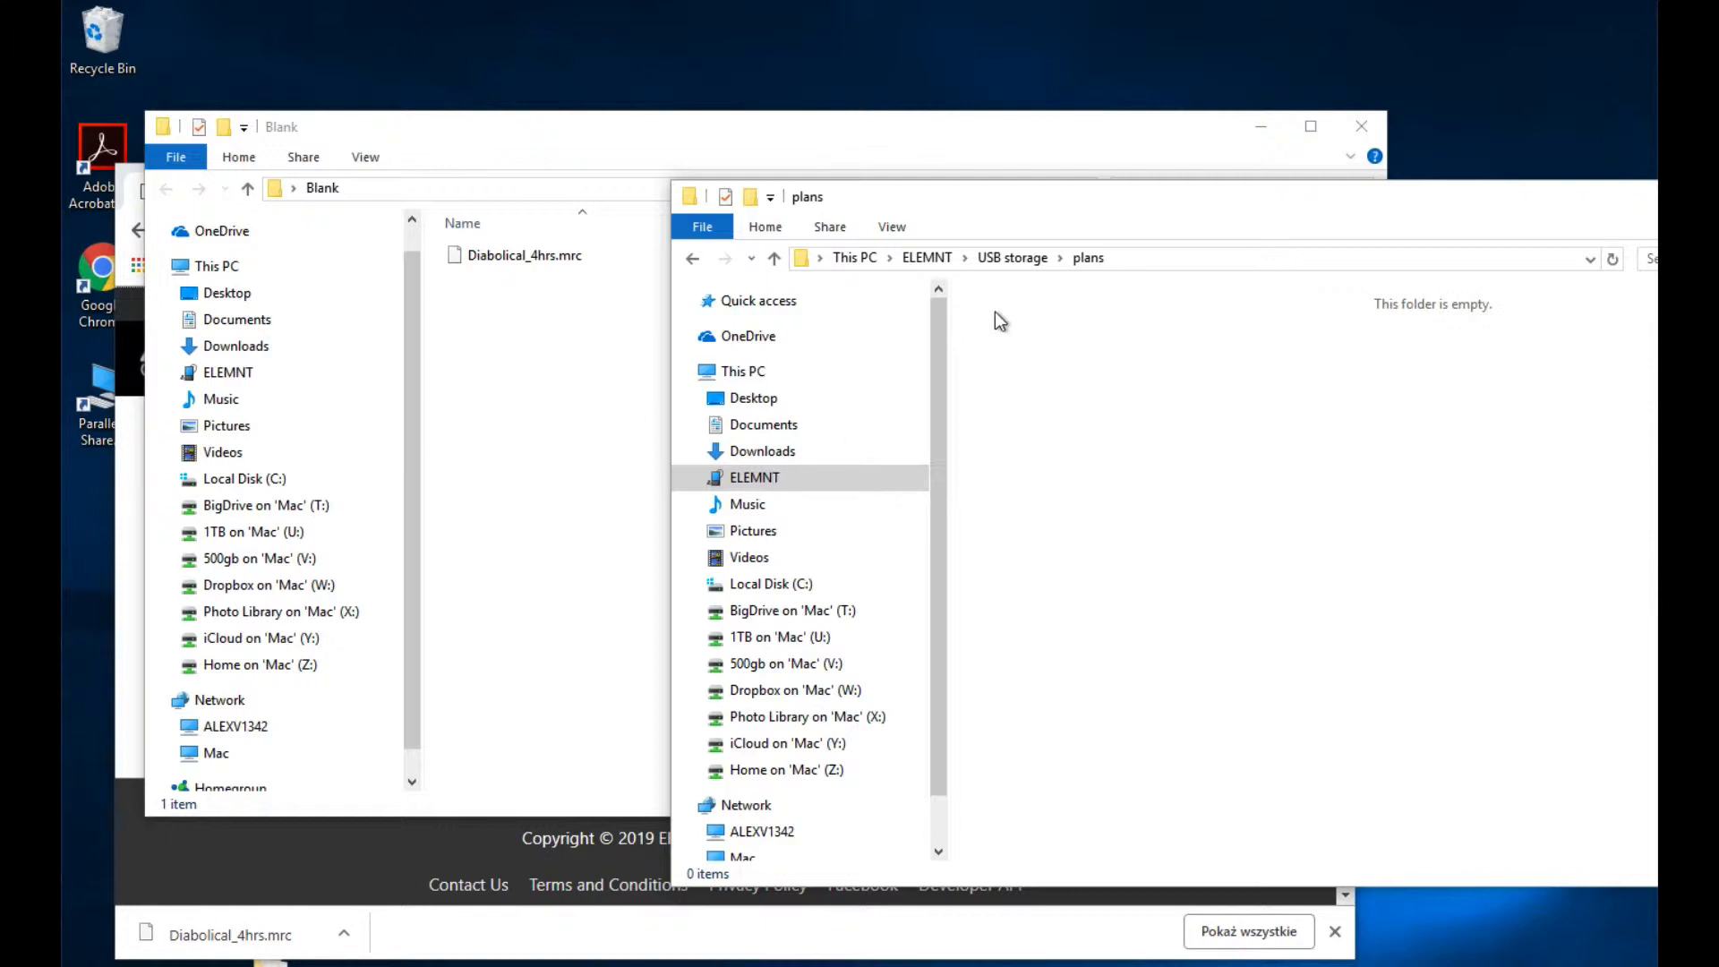
Navigate from the ELEMNT device into USB storage and its plans folder
click(743, 371)
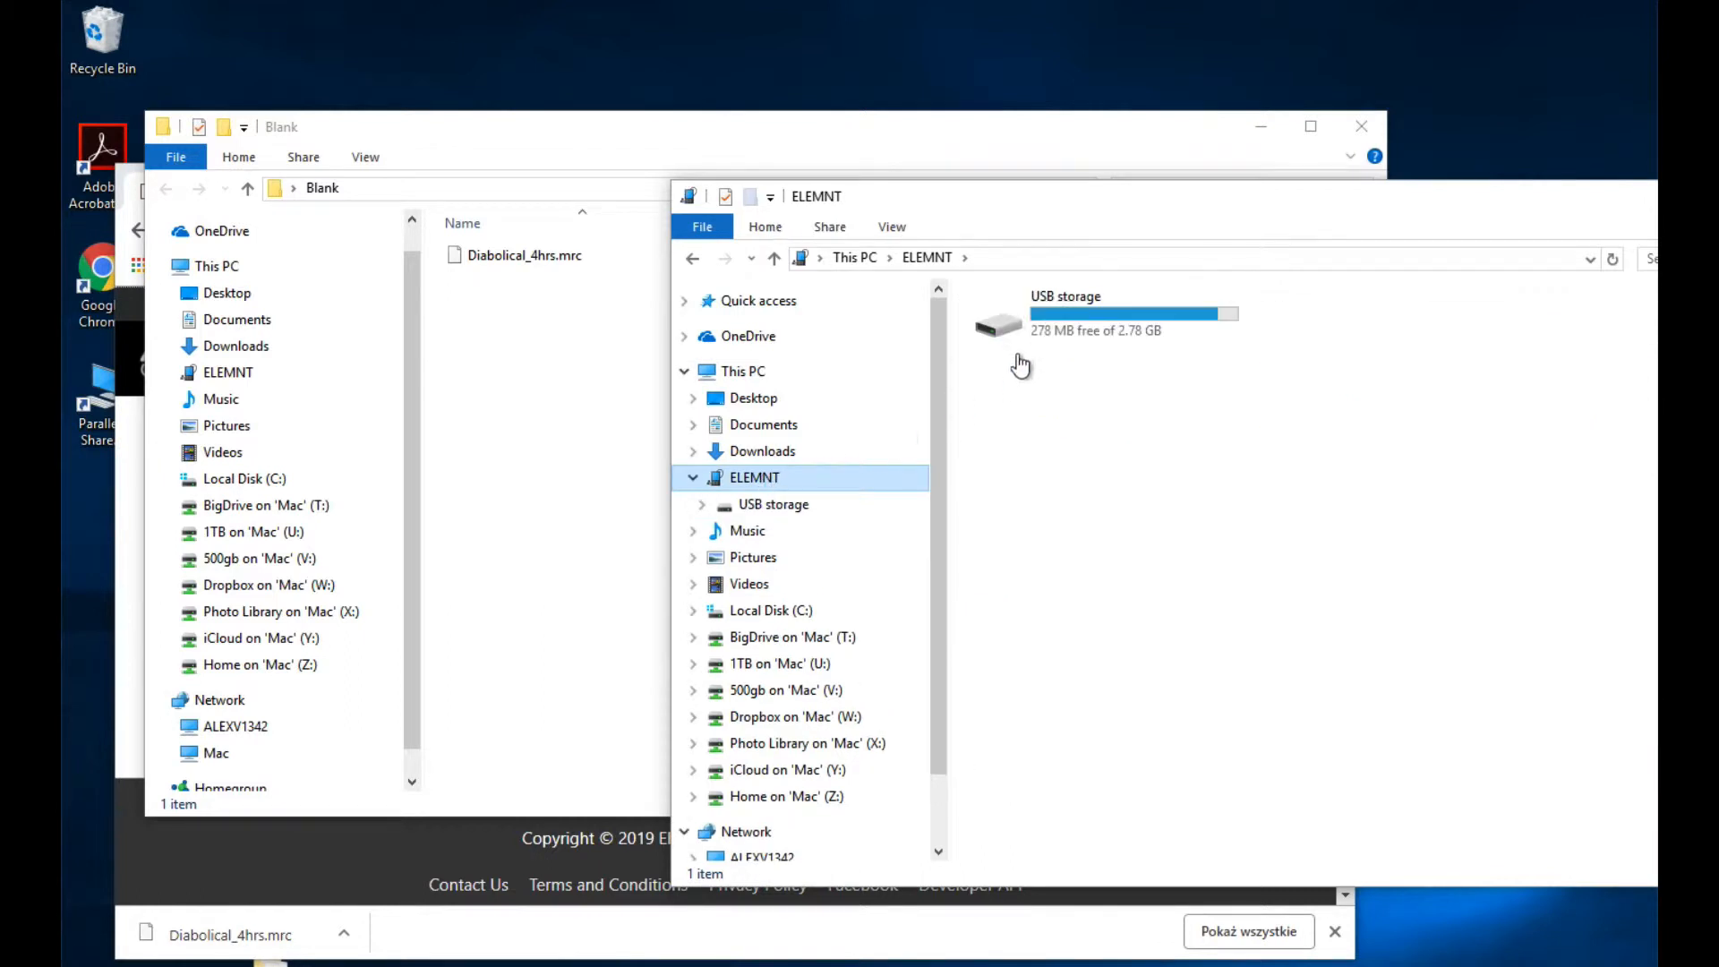
double_click(997, 319)
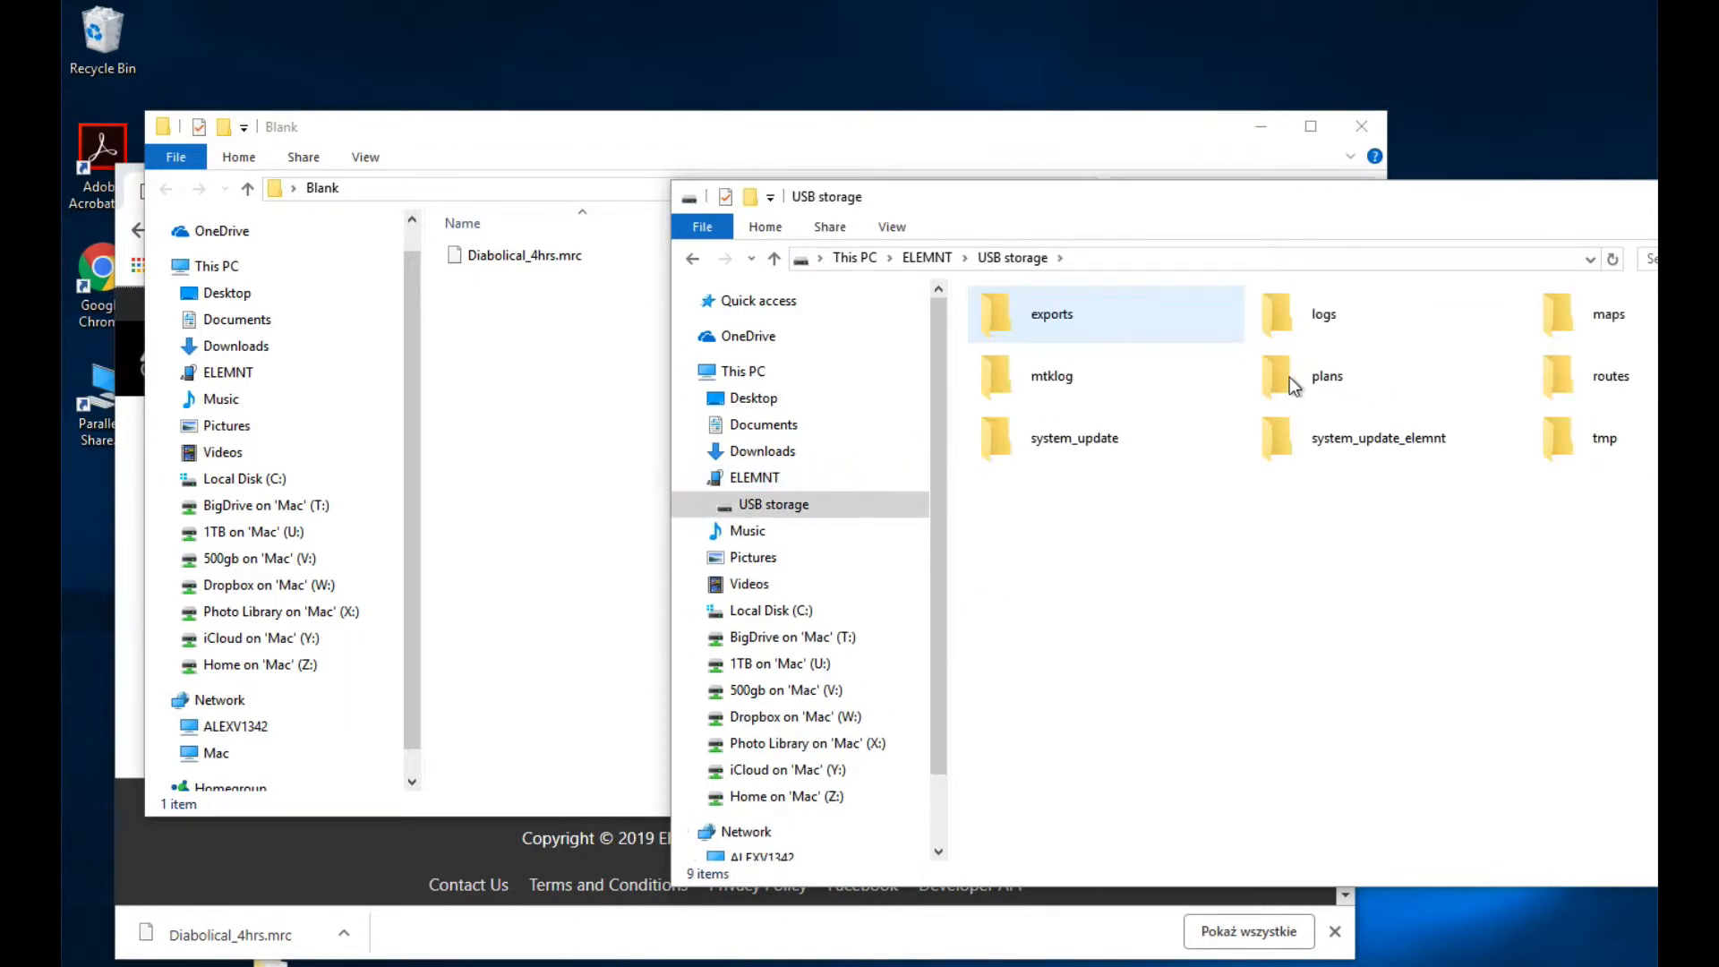
double_click(1327, 377)
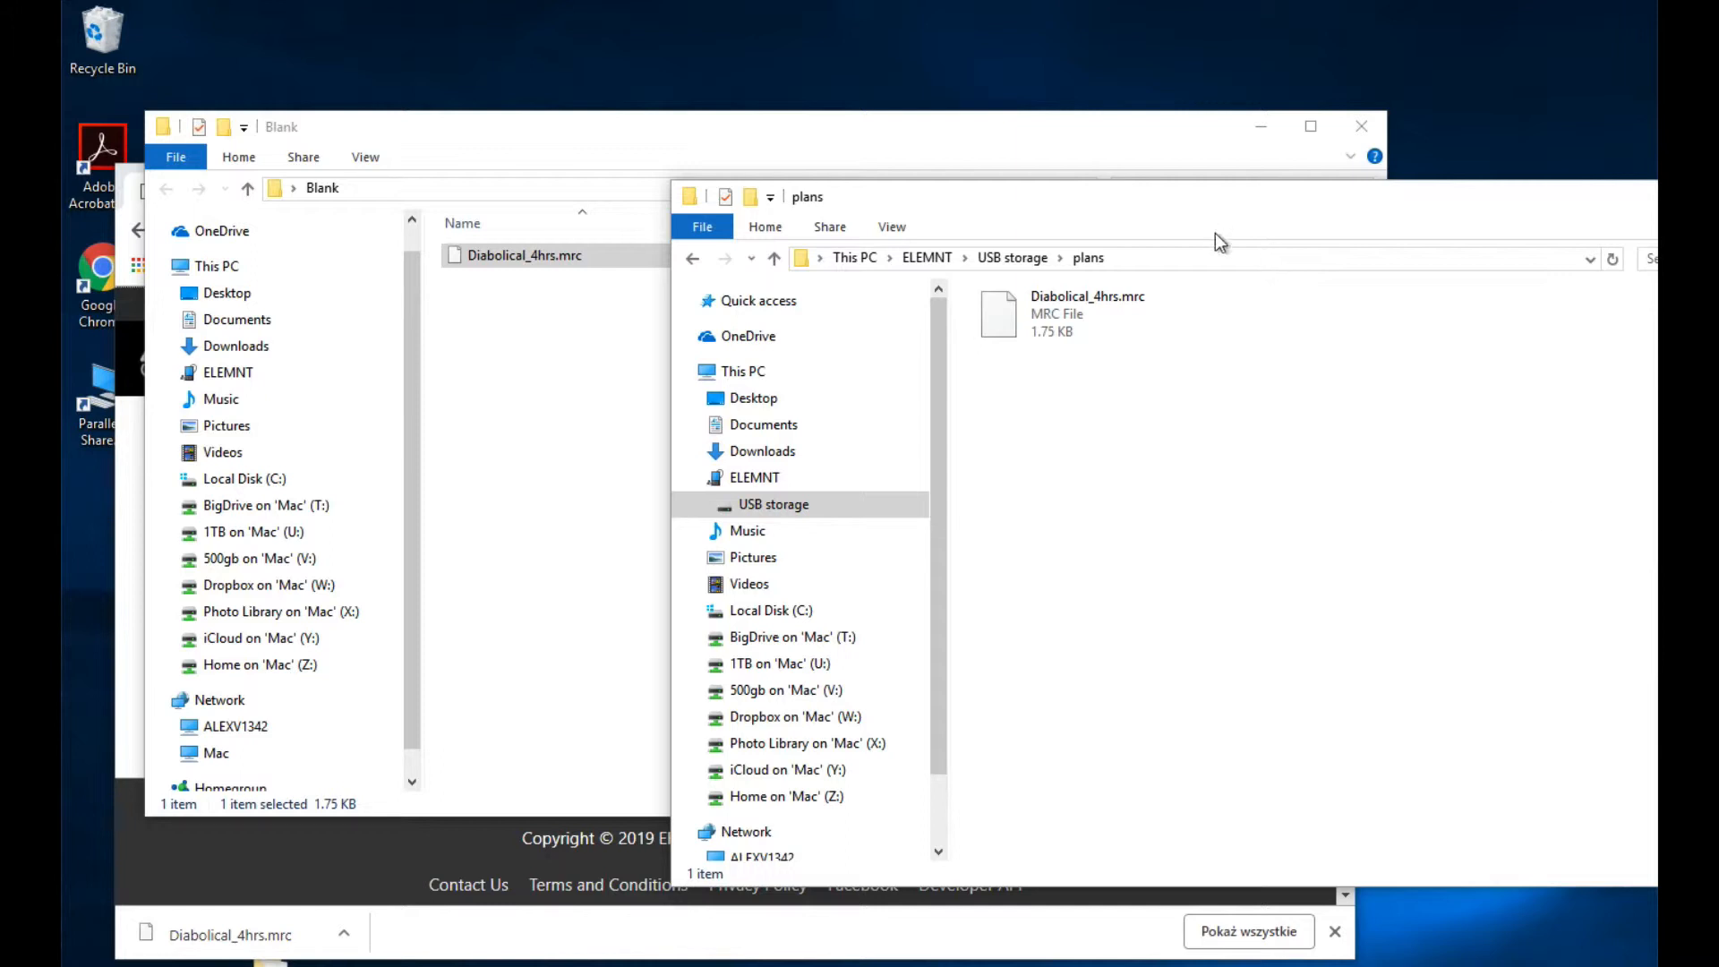
mouse_move(462, 334)
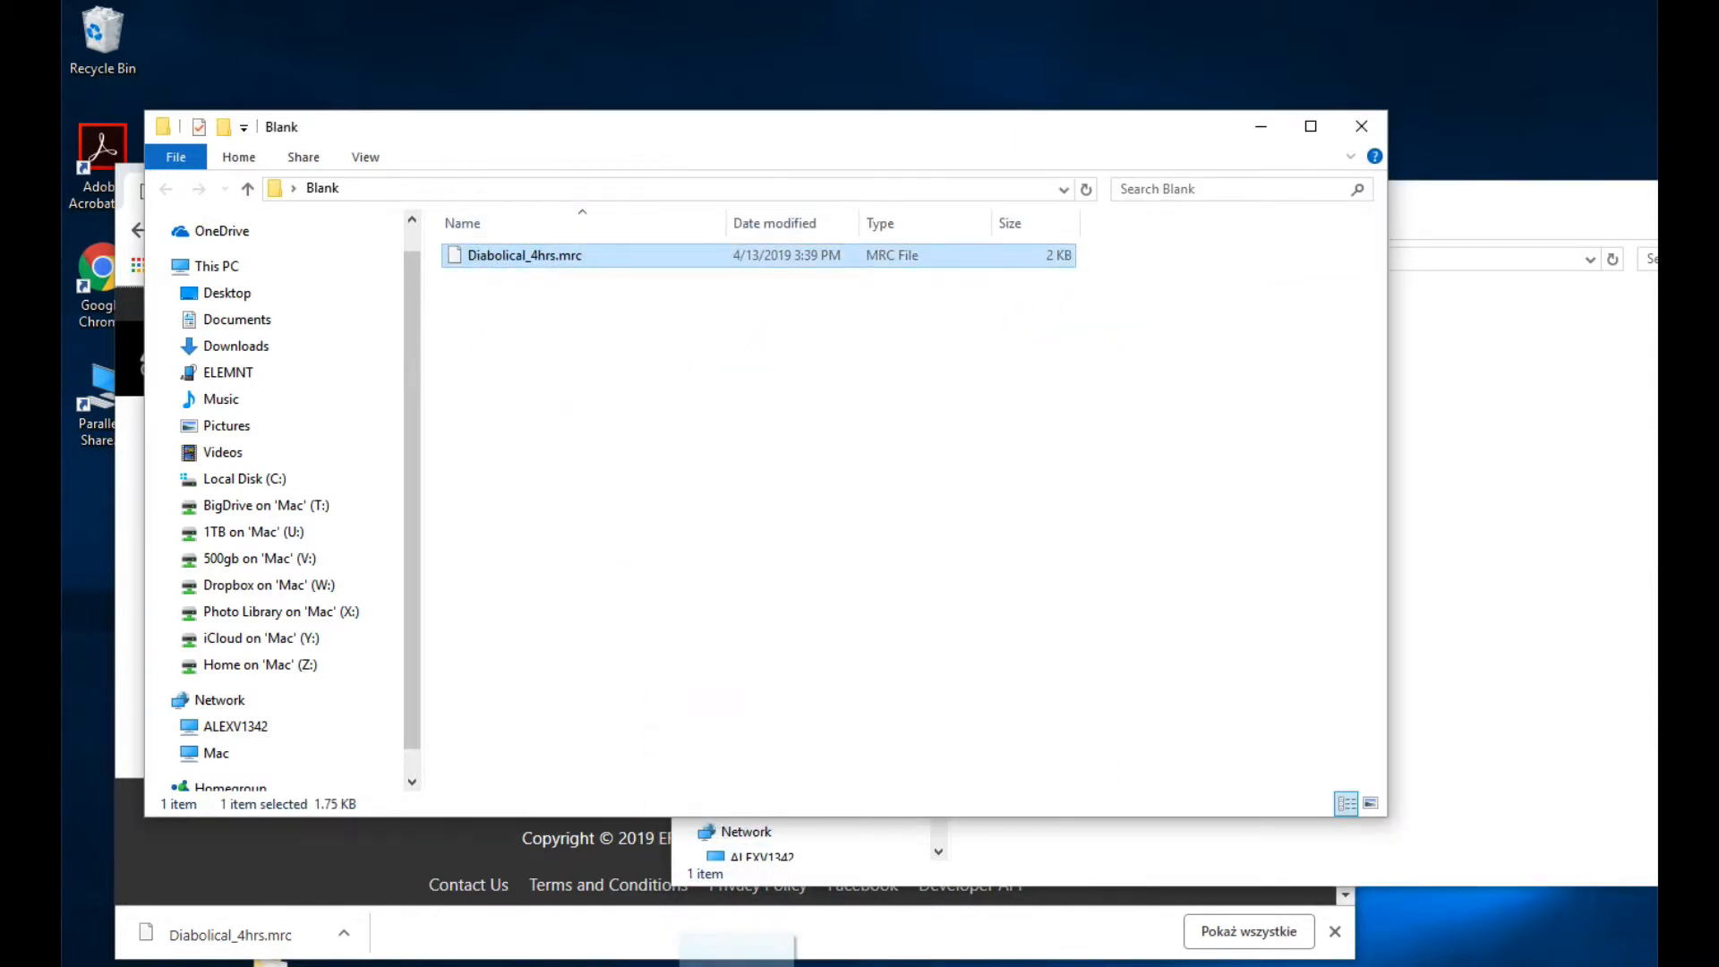
Empty the local Diabolical_4hrs.mrc and rename it Diabolical_4hrs.mrc.plan, accepting the extension change
double_click(525, 255)
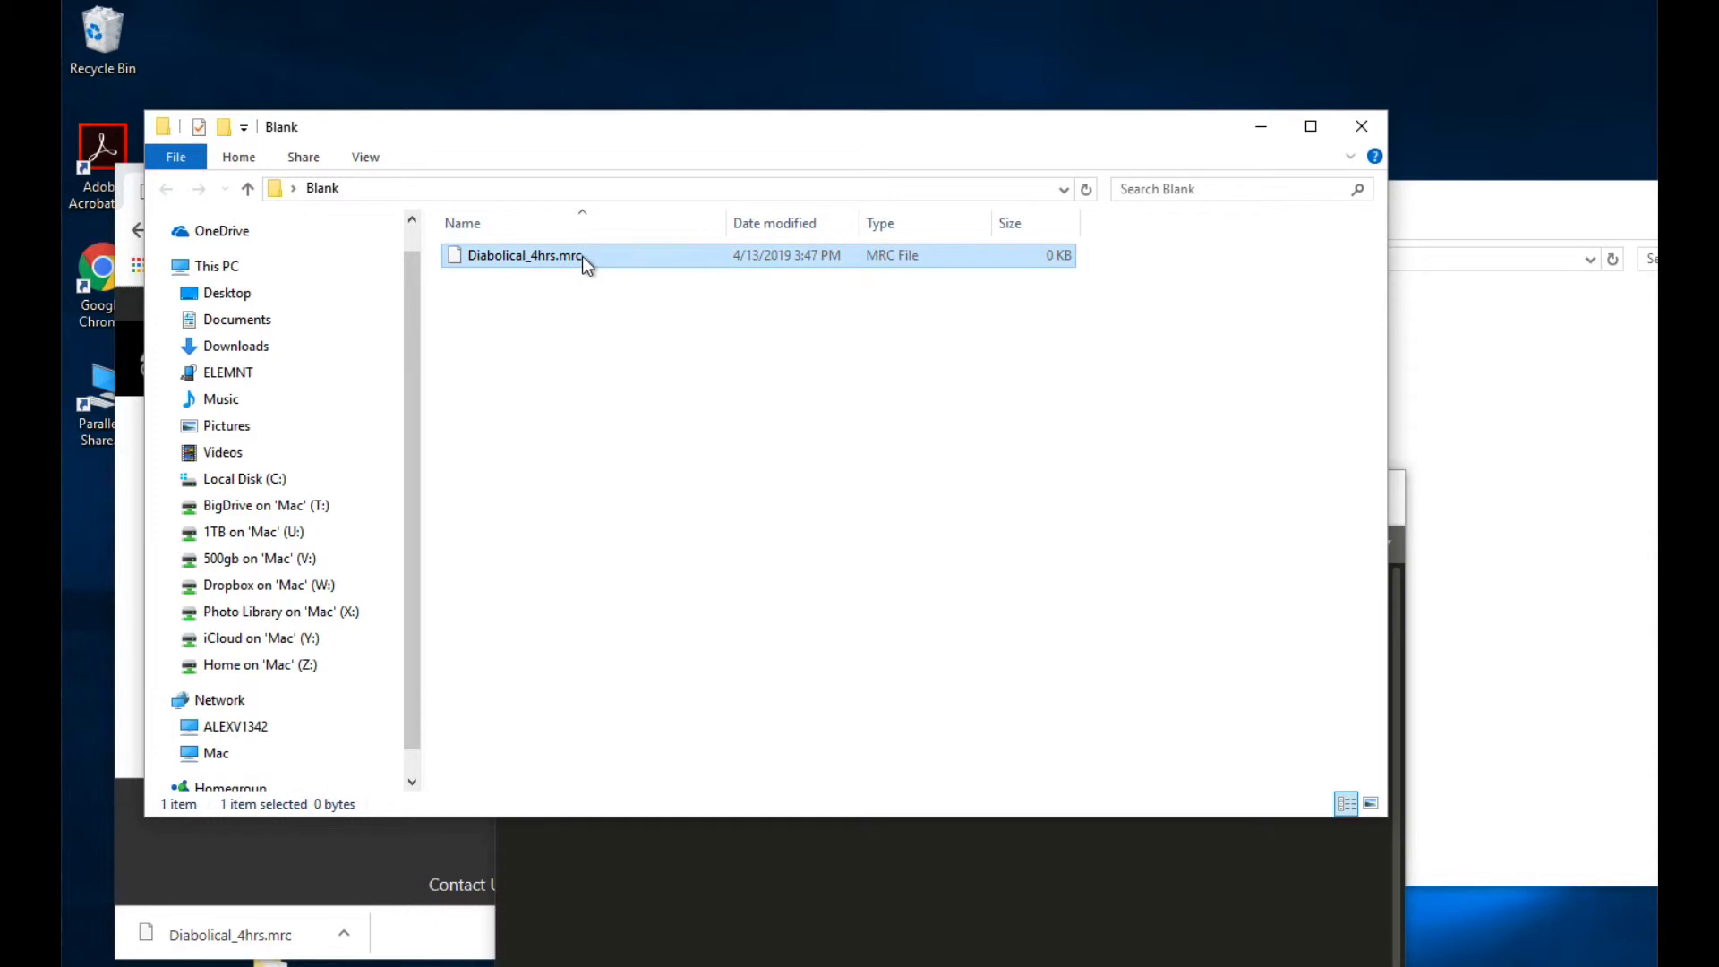
click(523, 256)
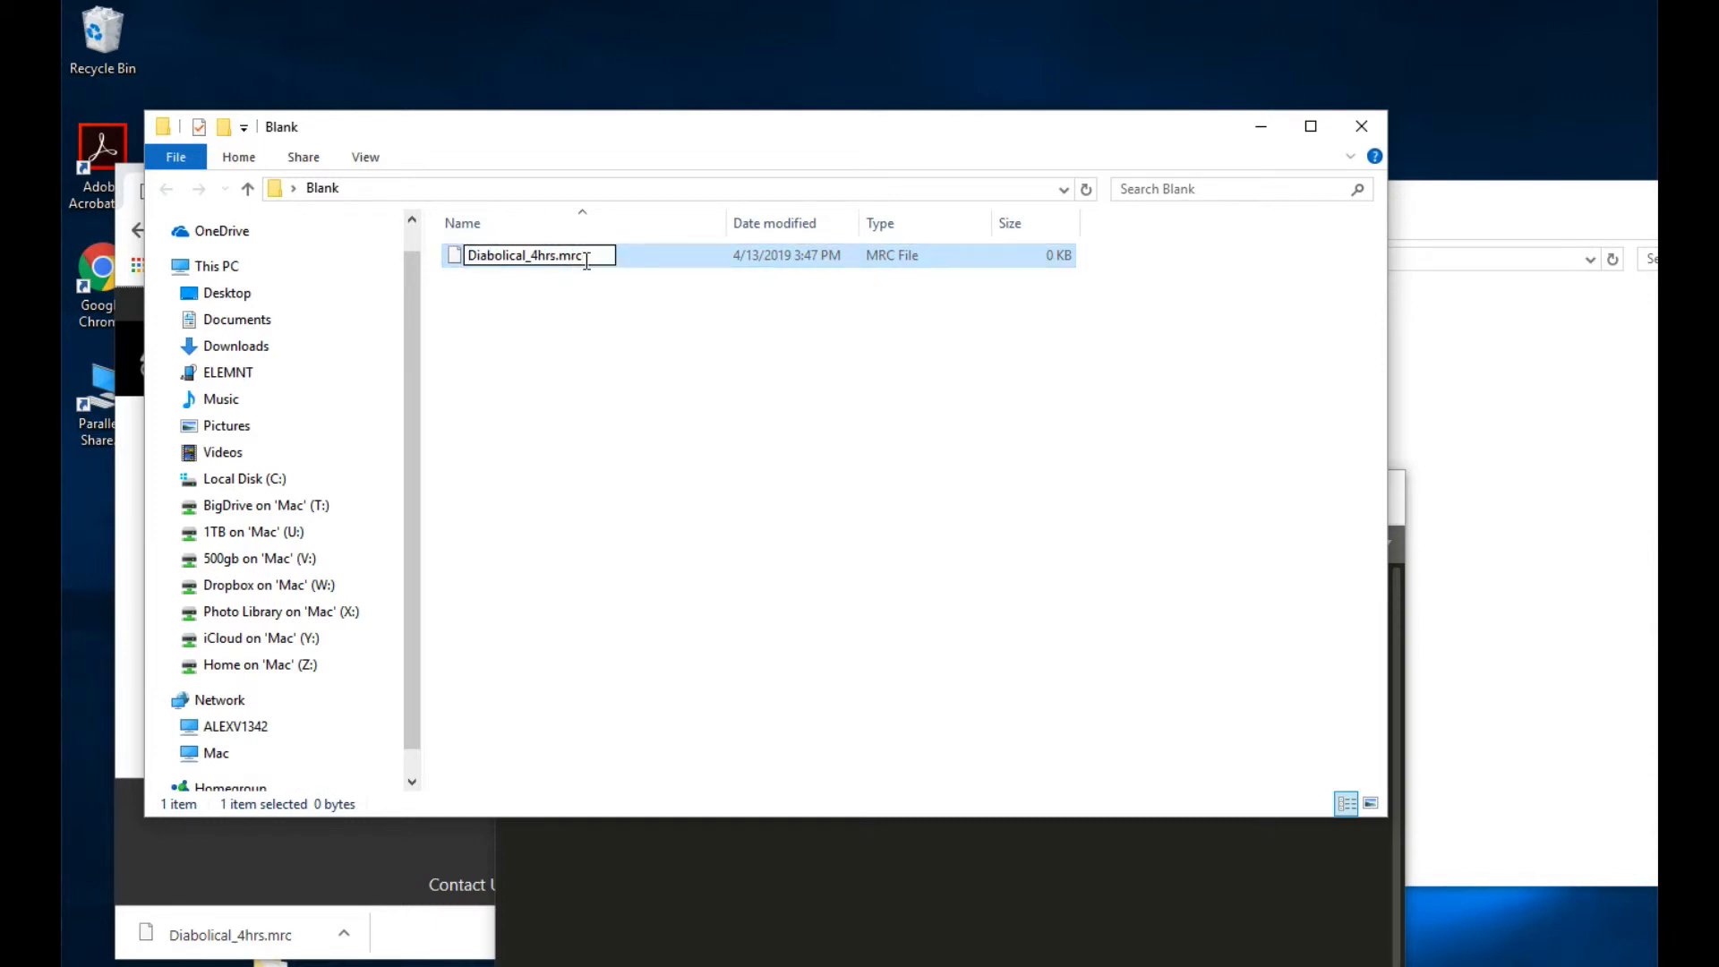
text(plan)
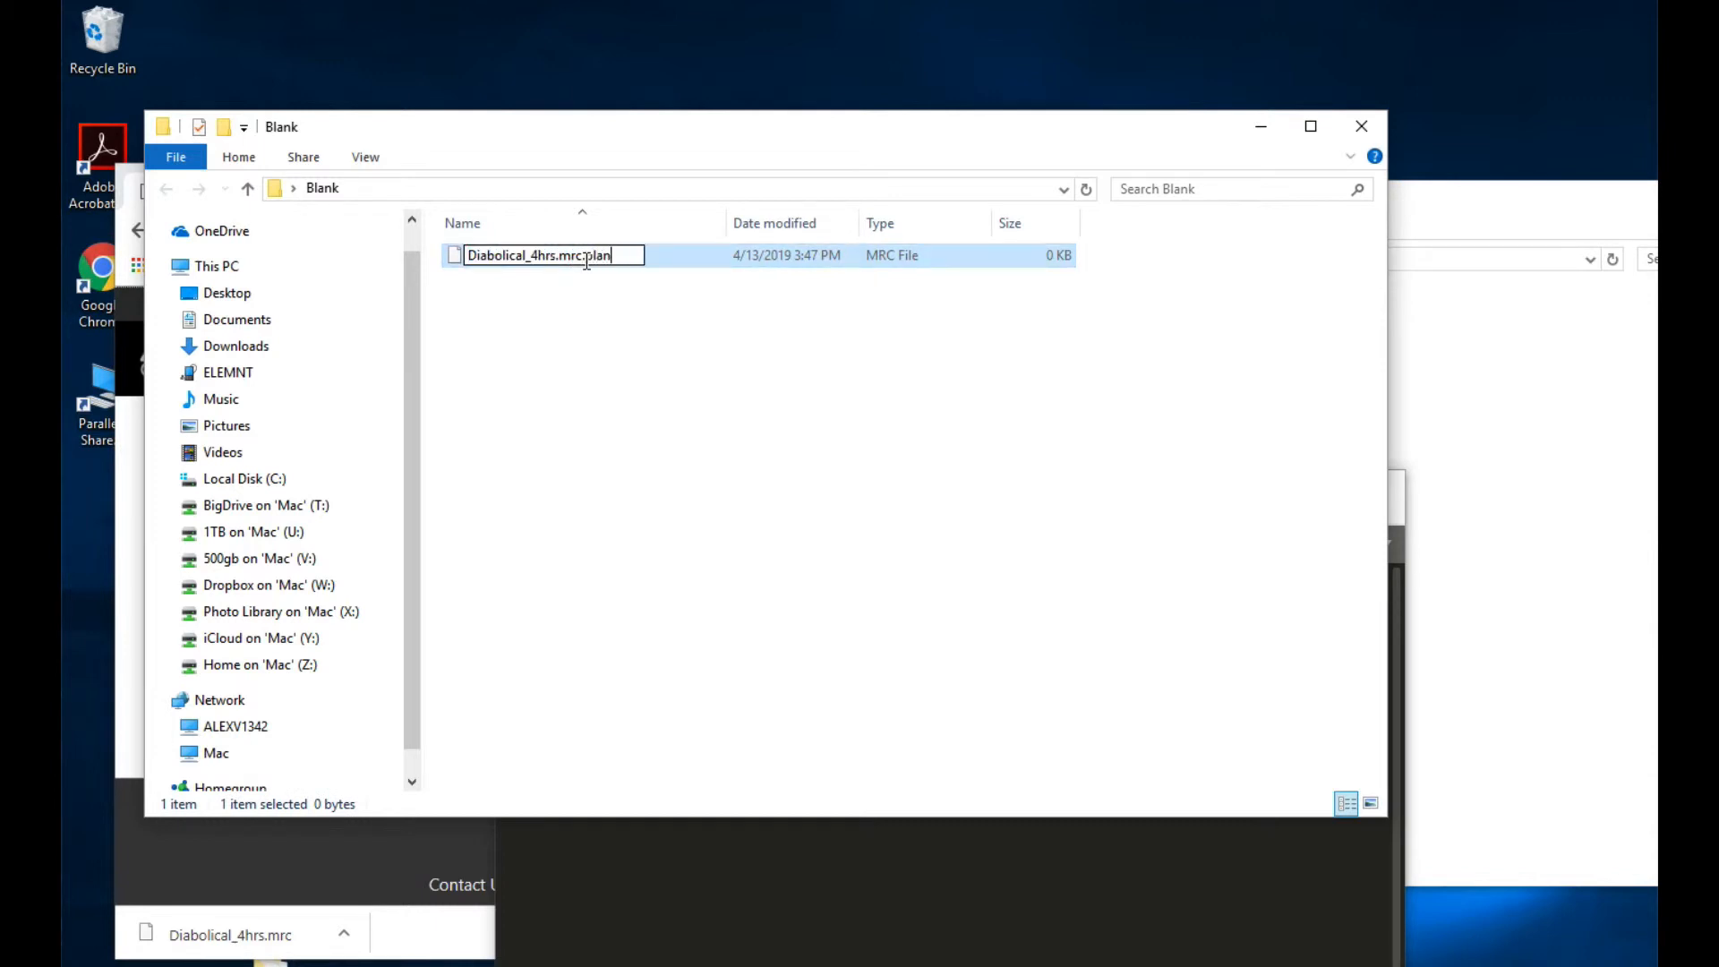
key(enter)
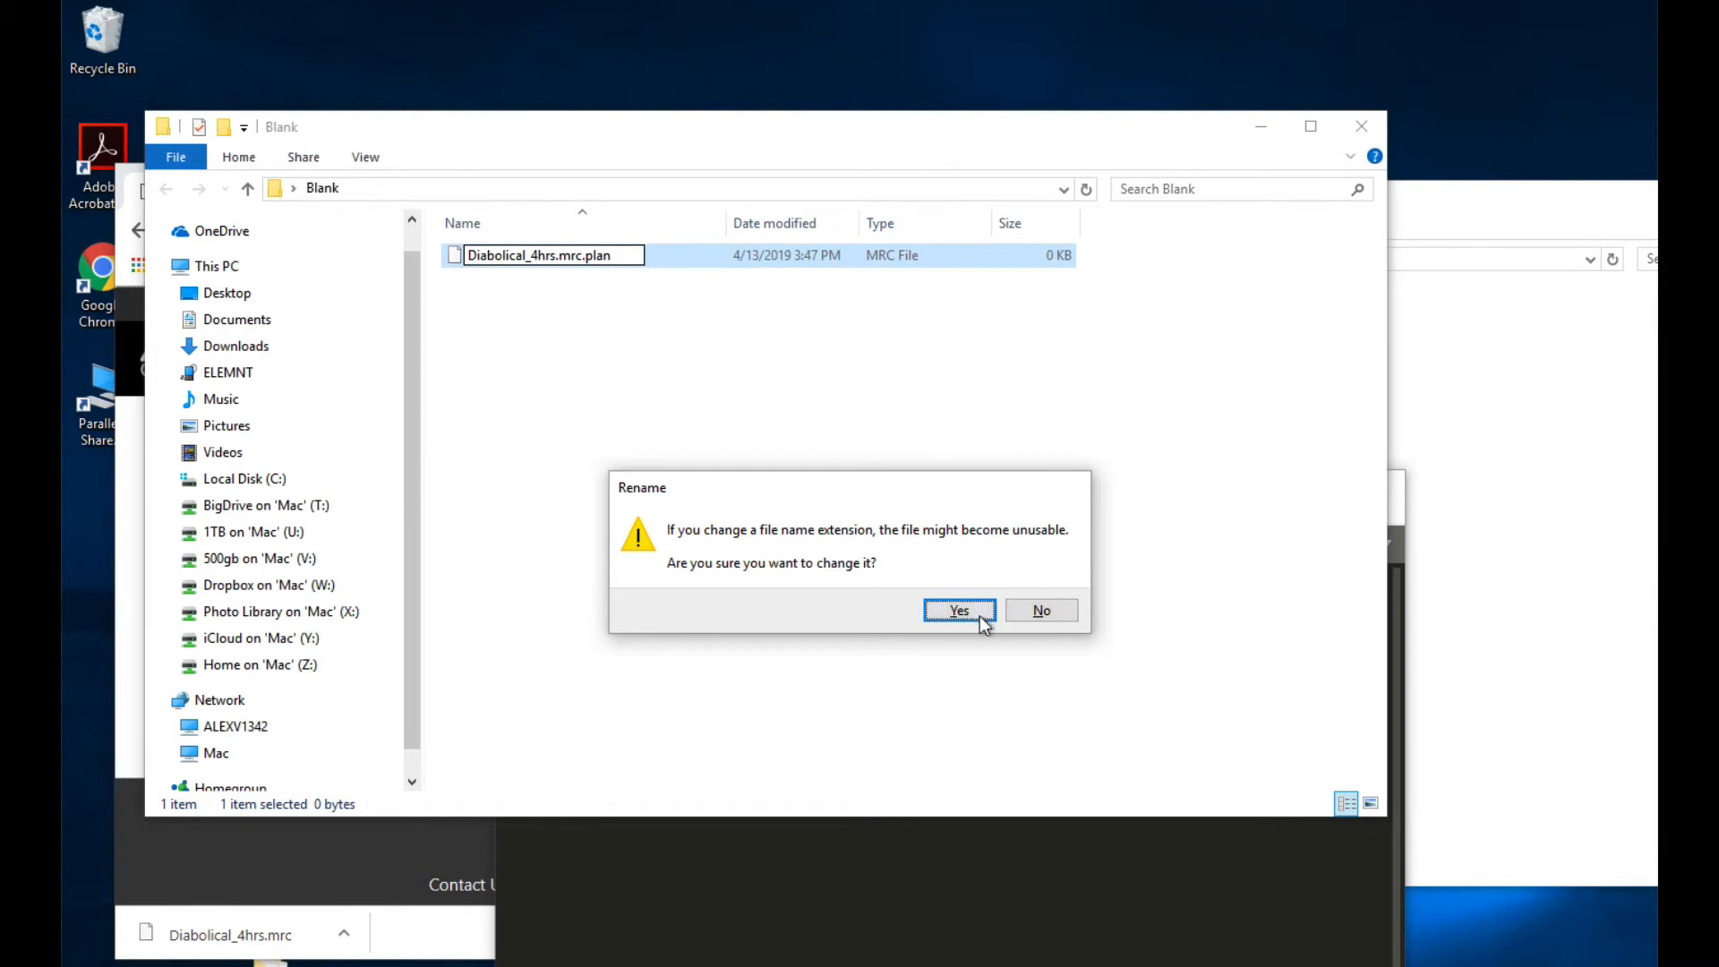
click(959, 609)
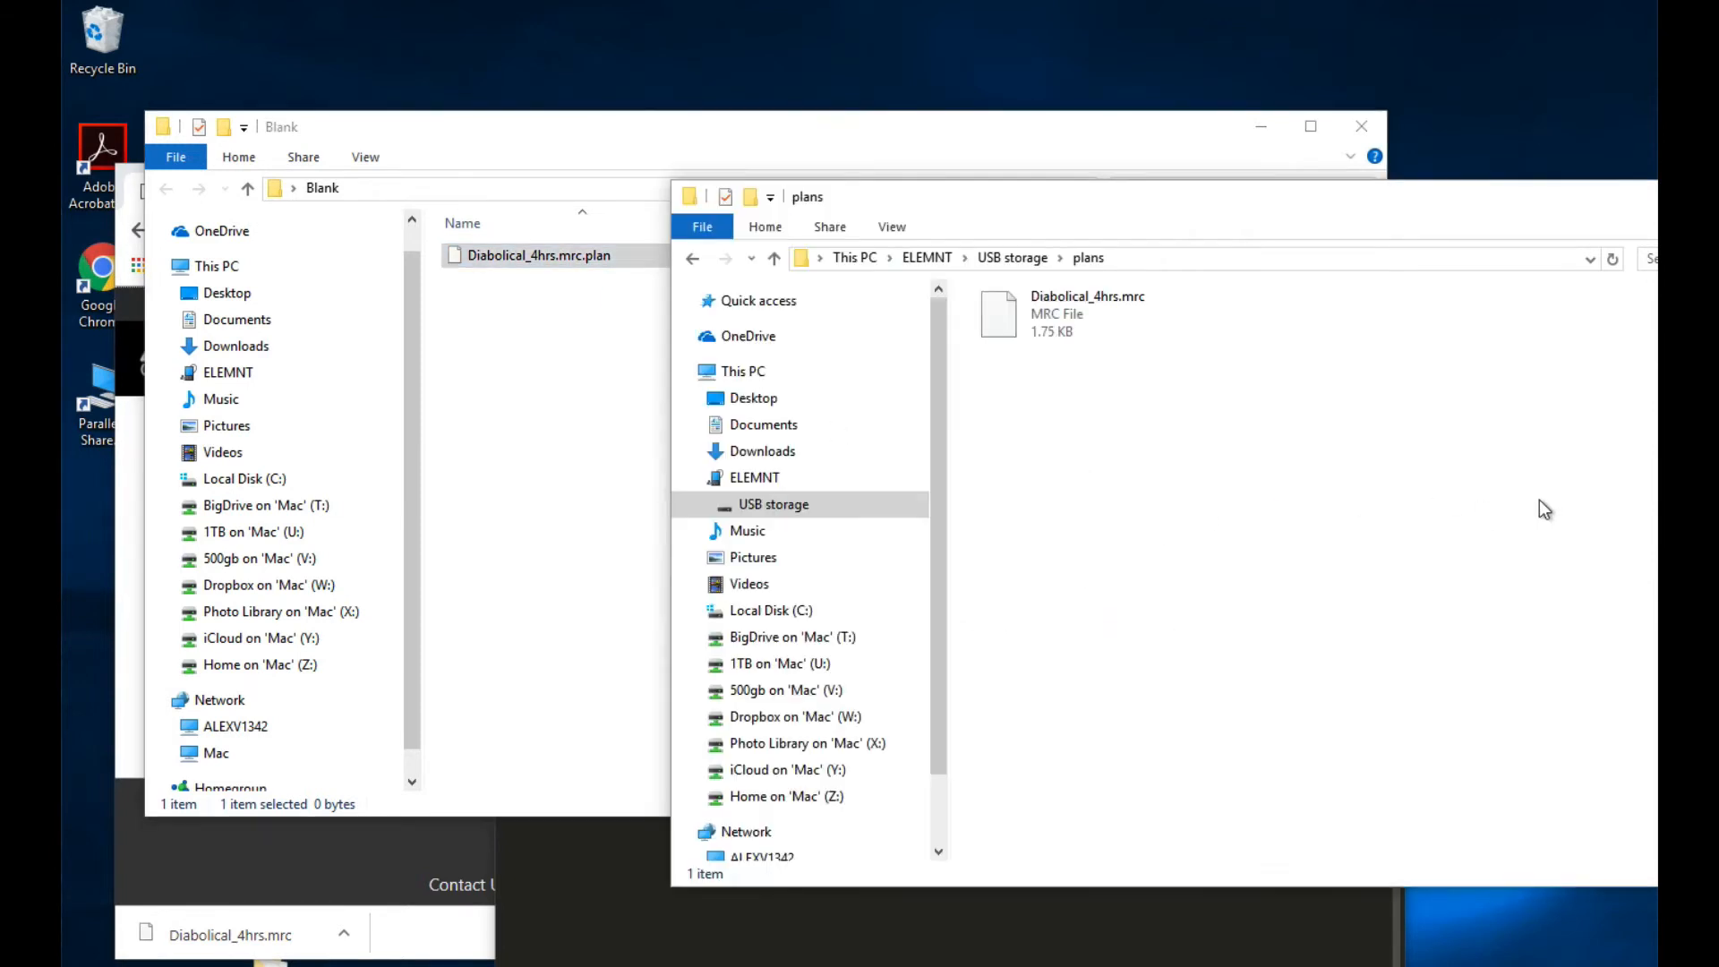
Permanently delete Diabolical_4hrs.mrc from plans and put the zero-byte Diabolical_4hrs.mrc.plan in its place
click(1086, 311)
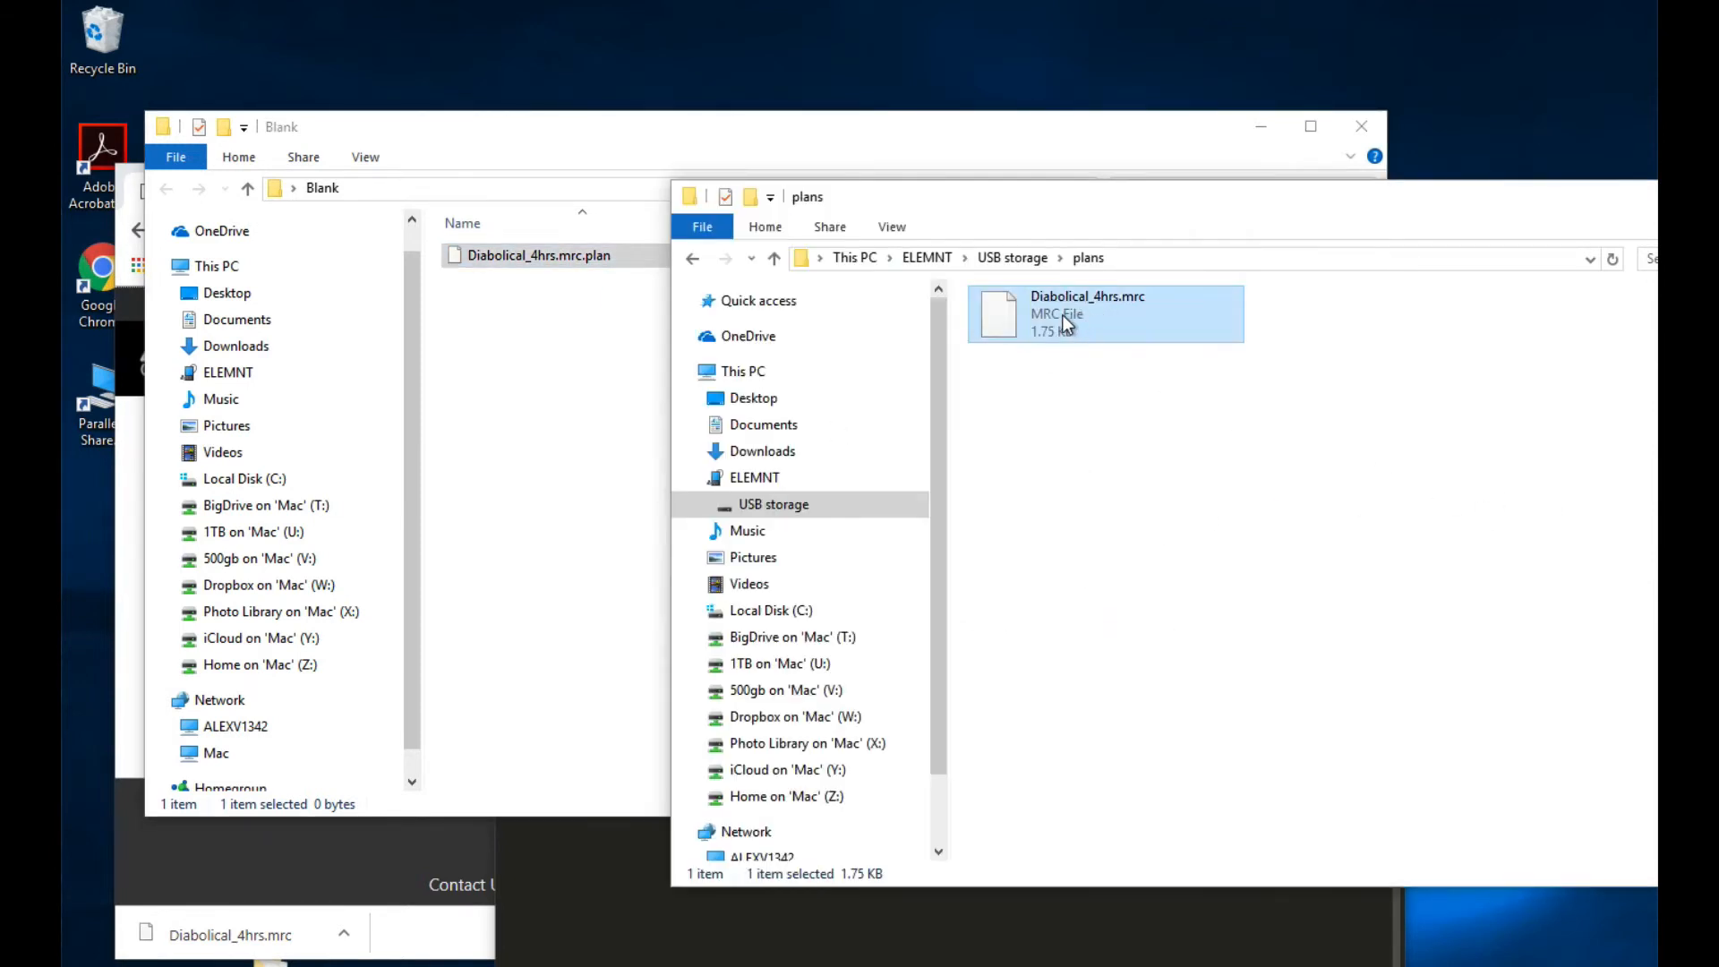
right_click(1064, 324)
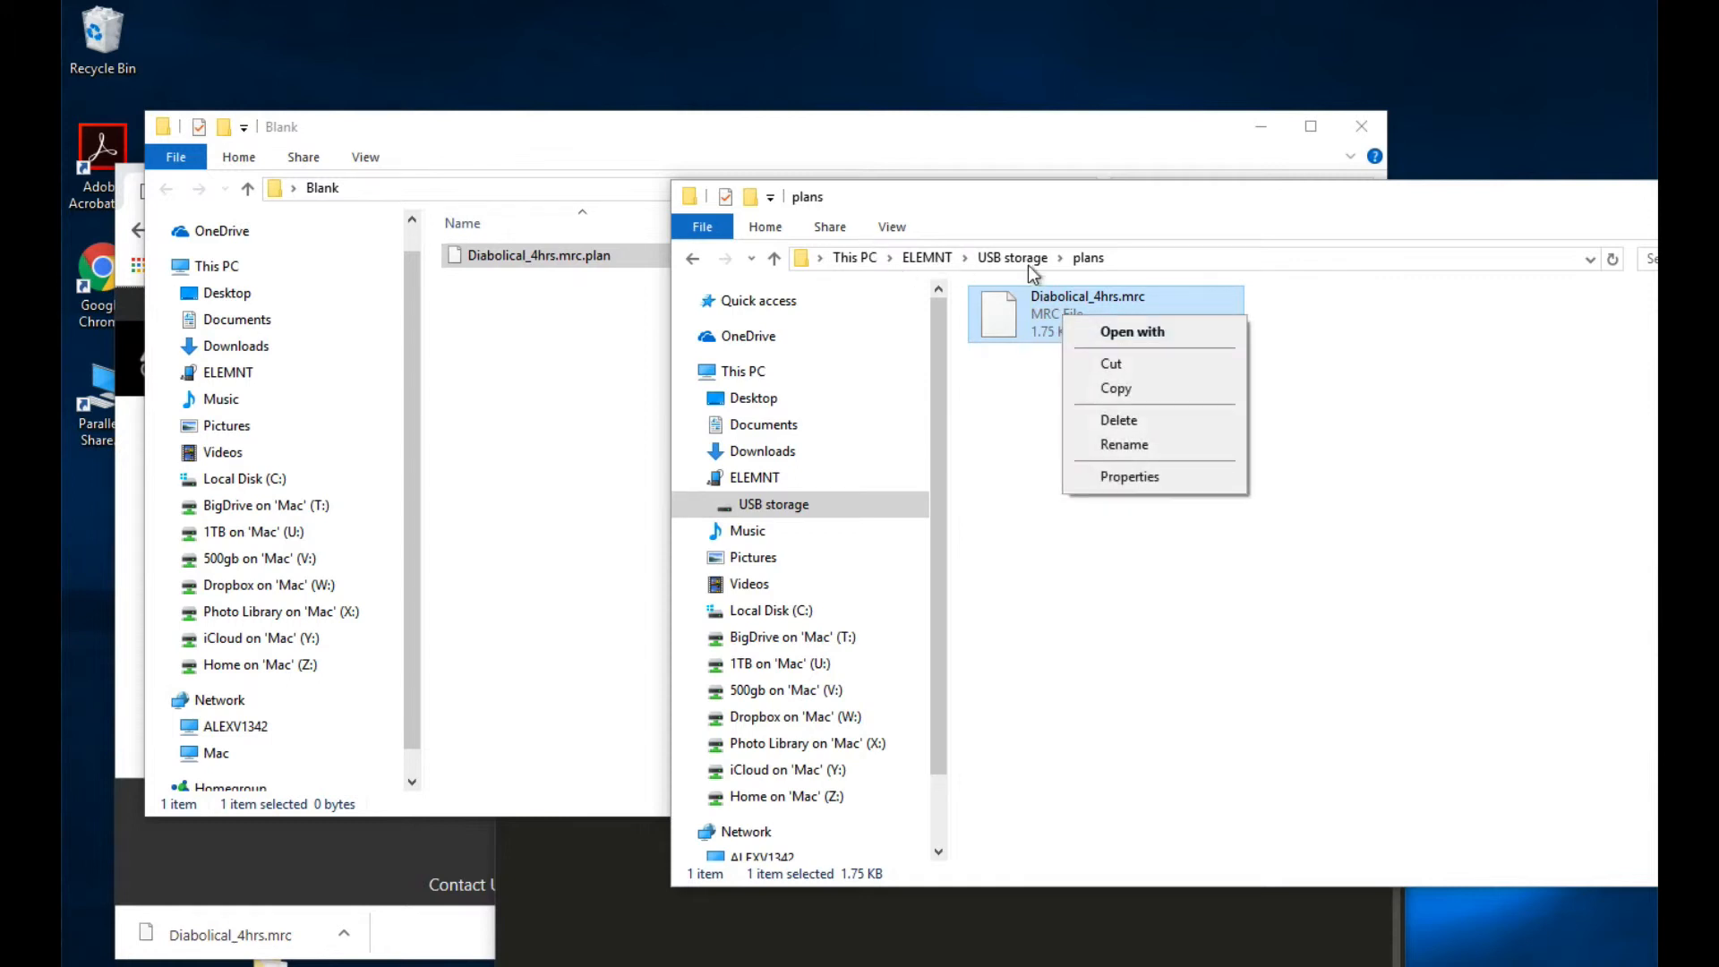
click(1118, 419)
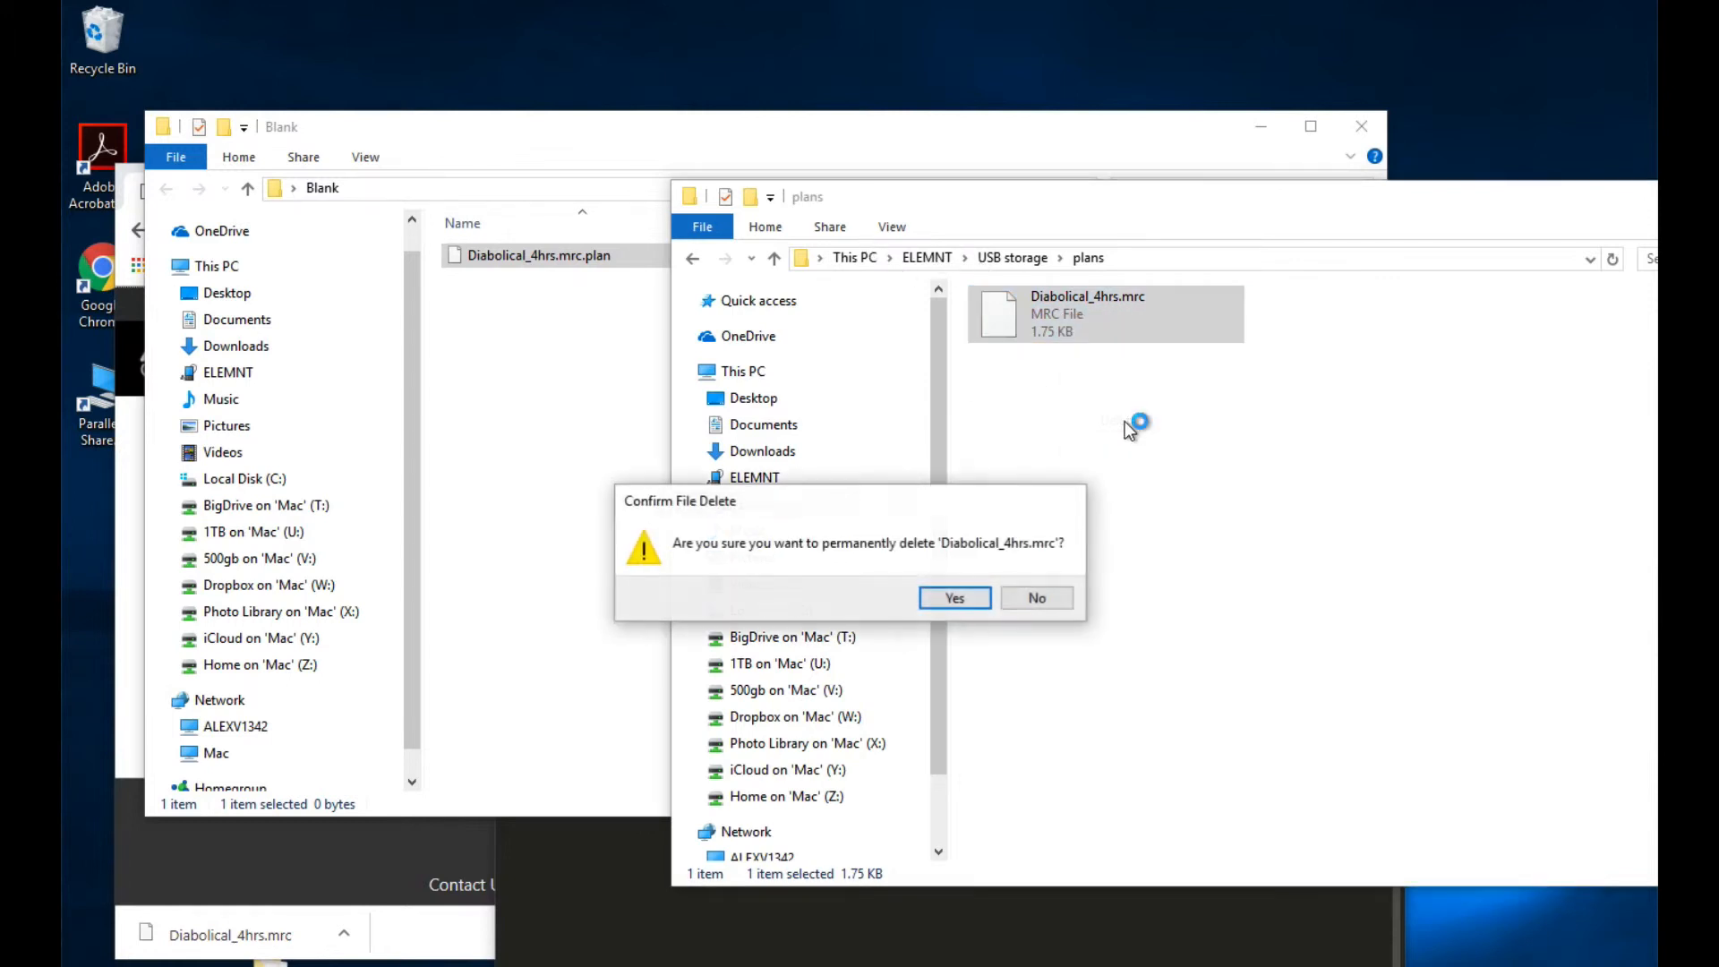
click(1035, 598)
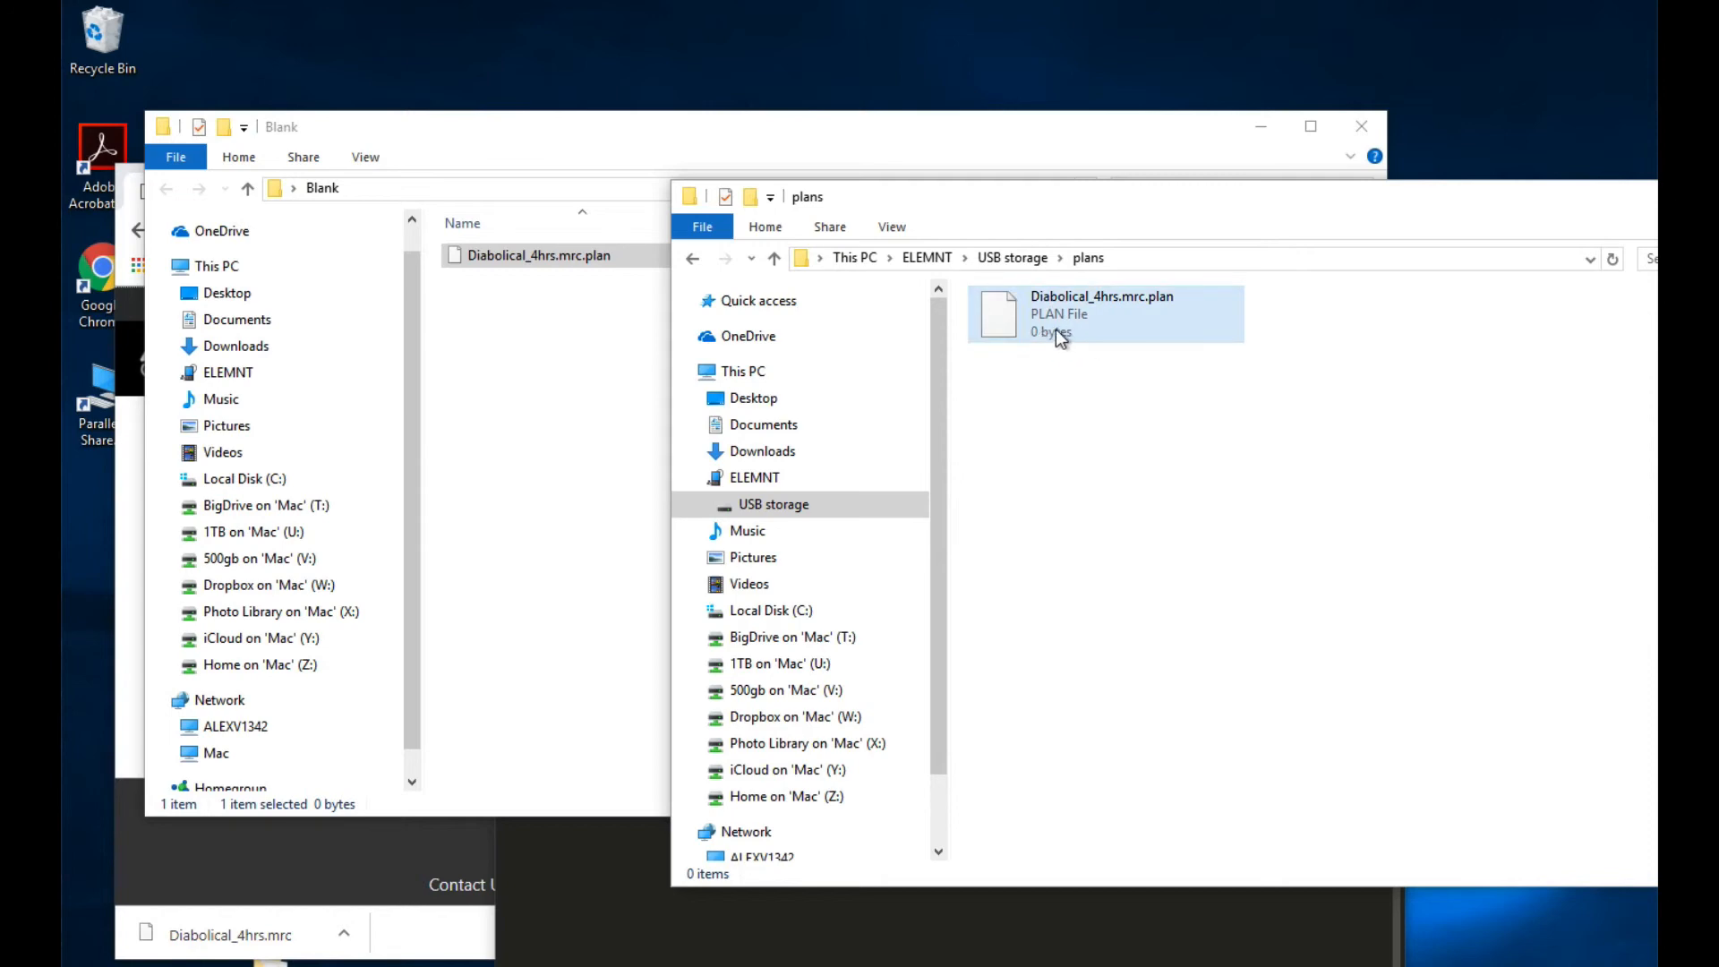
mouse_move(1160, 310)
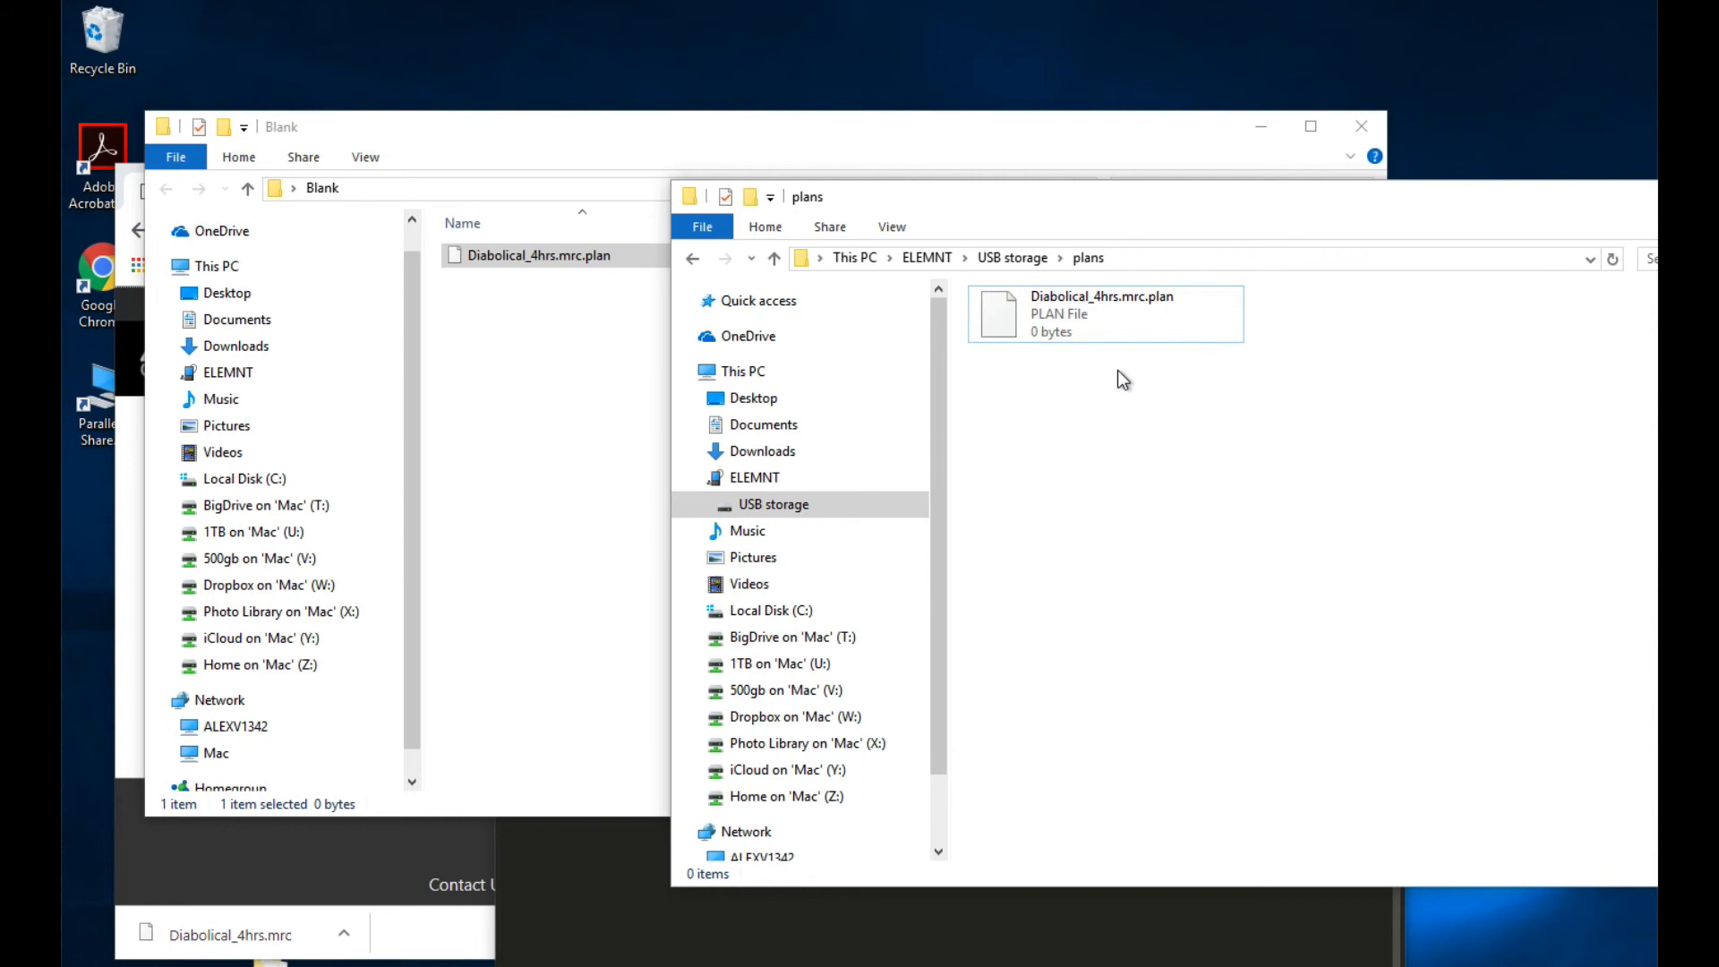
click(1096, 313)
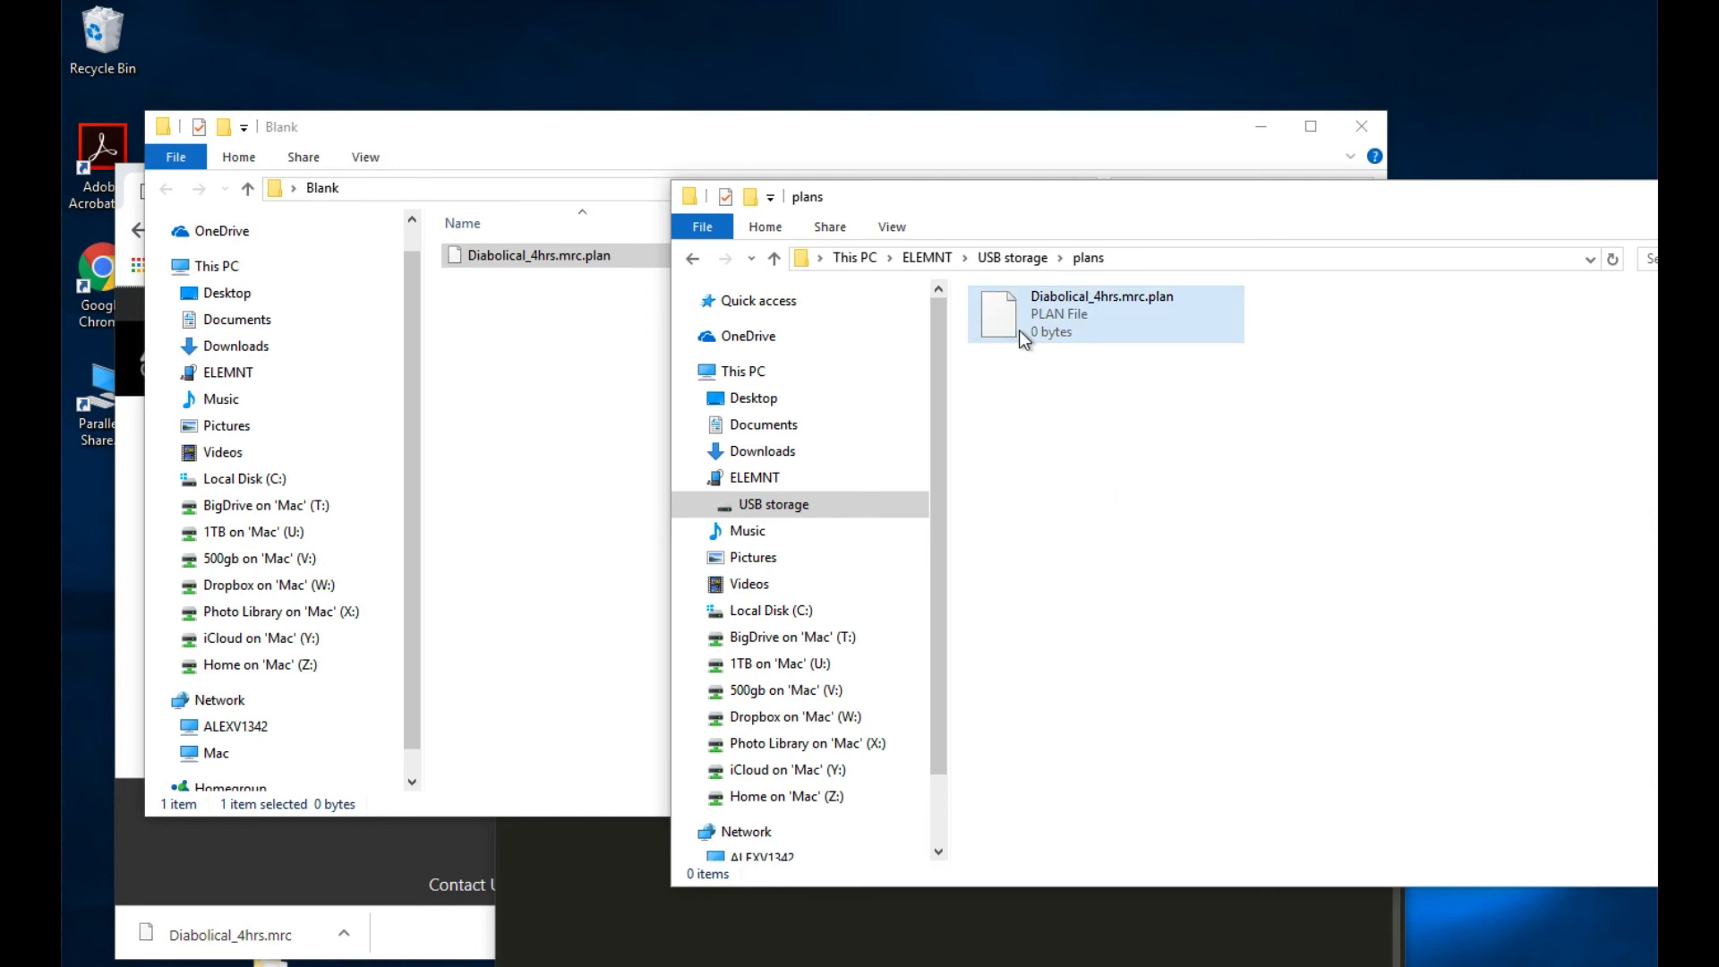